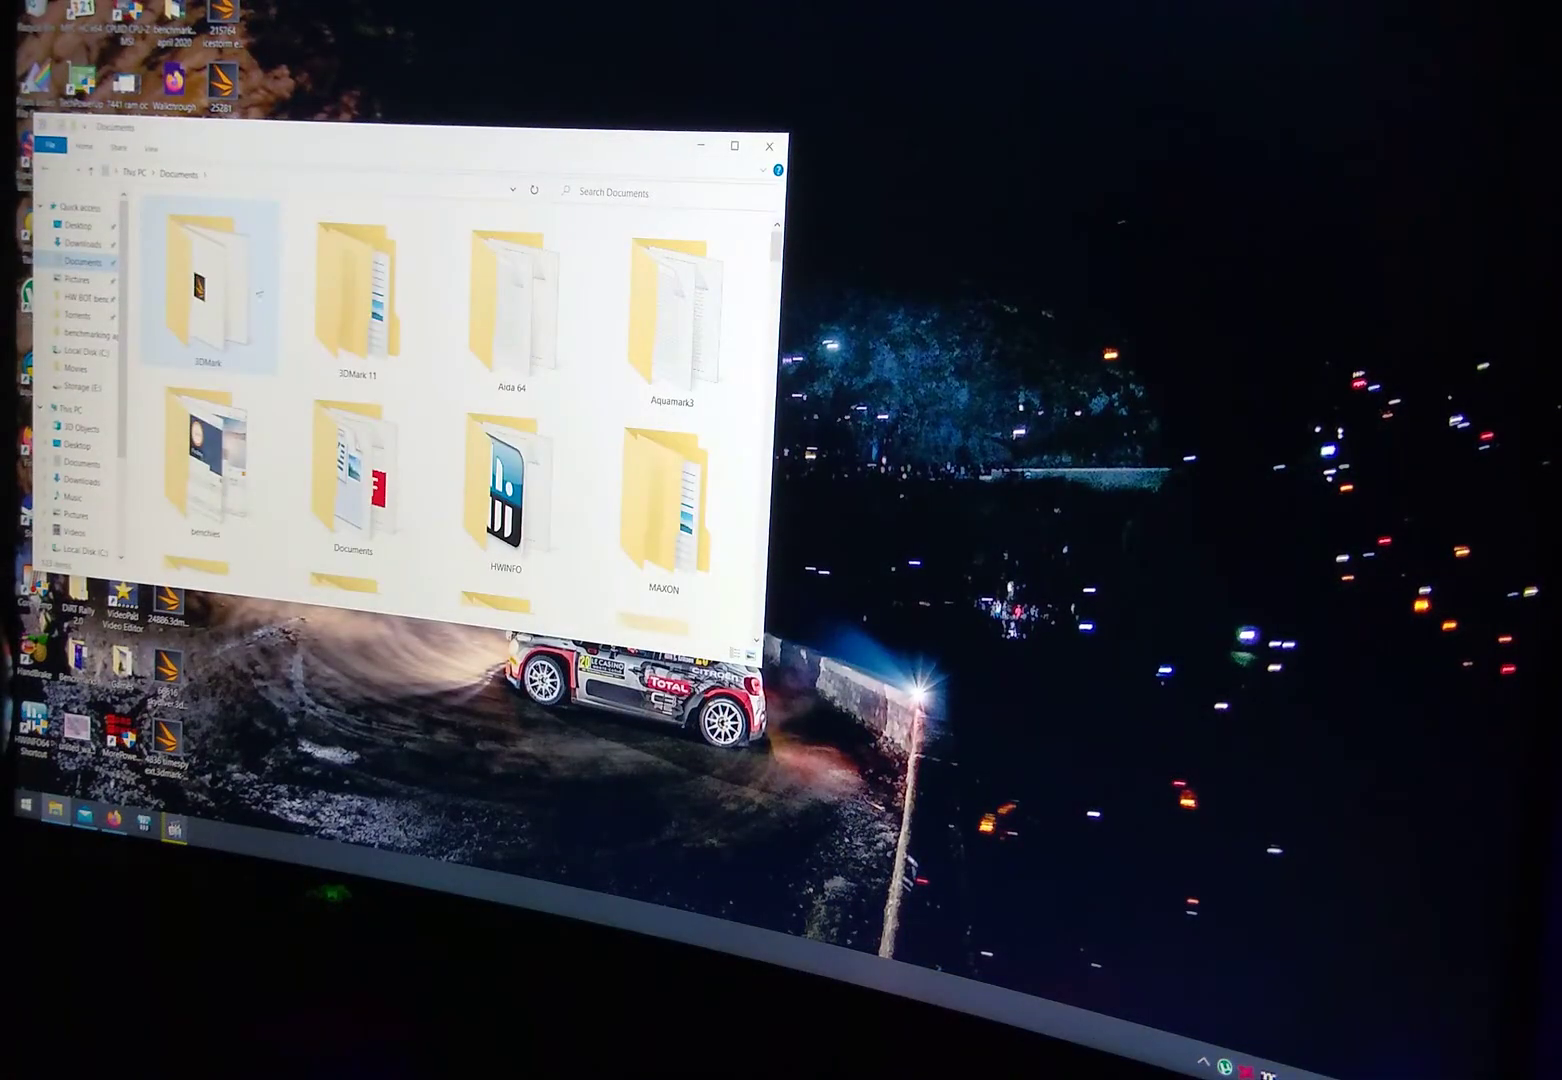
# - Launch 3DMark from the 3DMark folder in Documents to reach its home screen
pyautogui.doubleClick(210, 284)
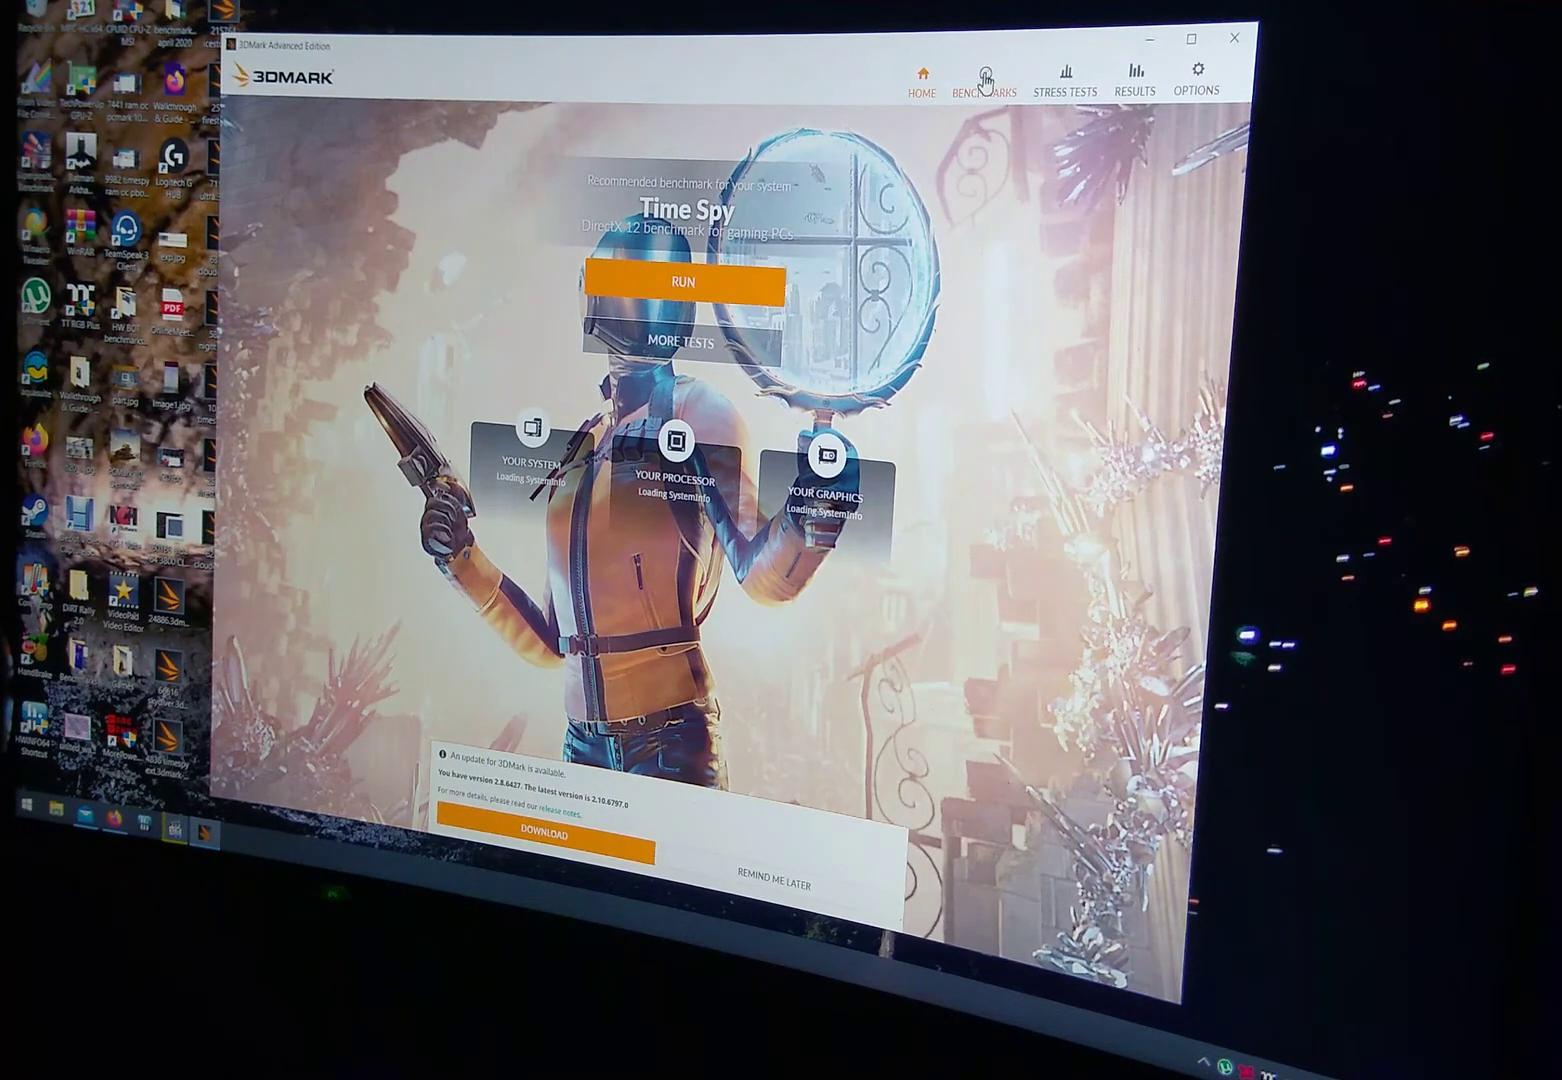
# - Load the saved Sky Diver .3dmark-result file from the Desktop, showing its 66,616 score
pyautogui.click(1132, 78)
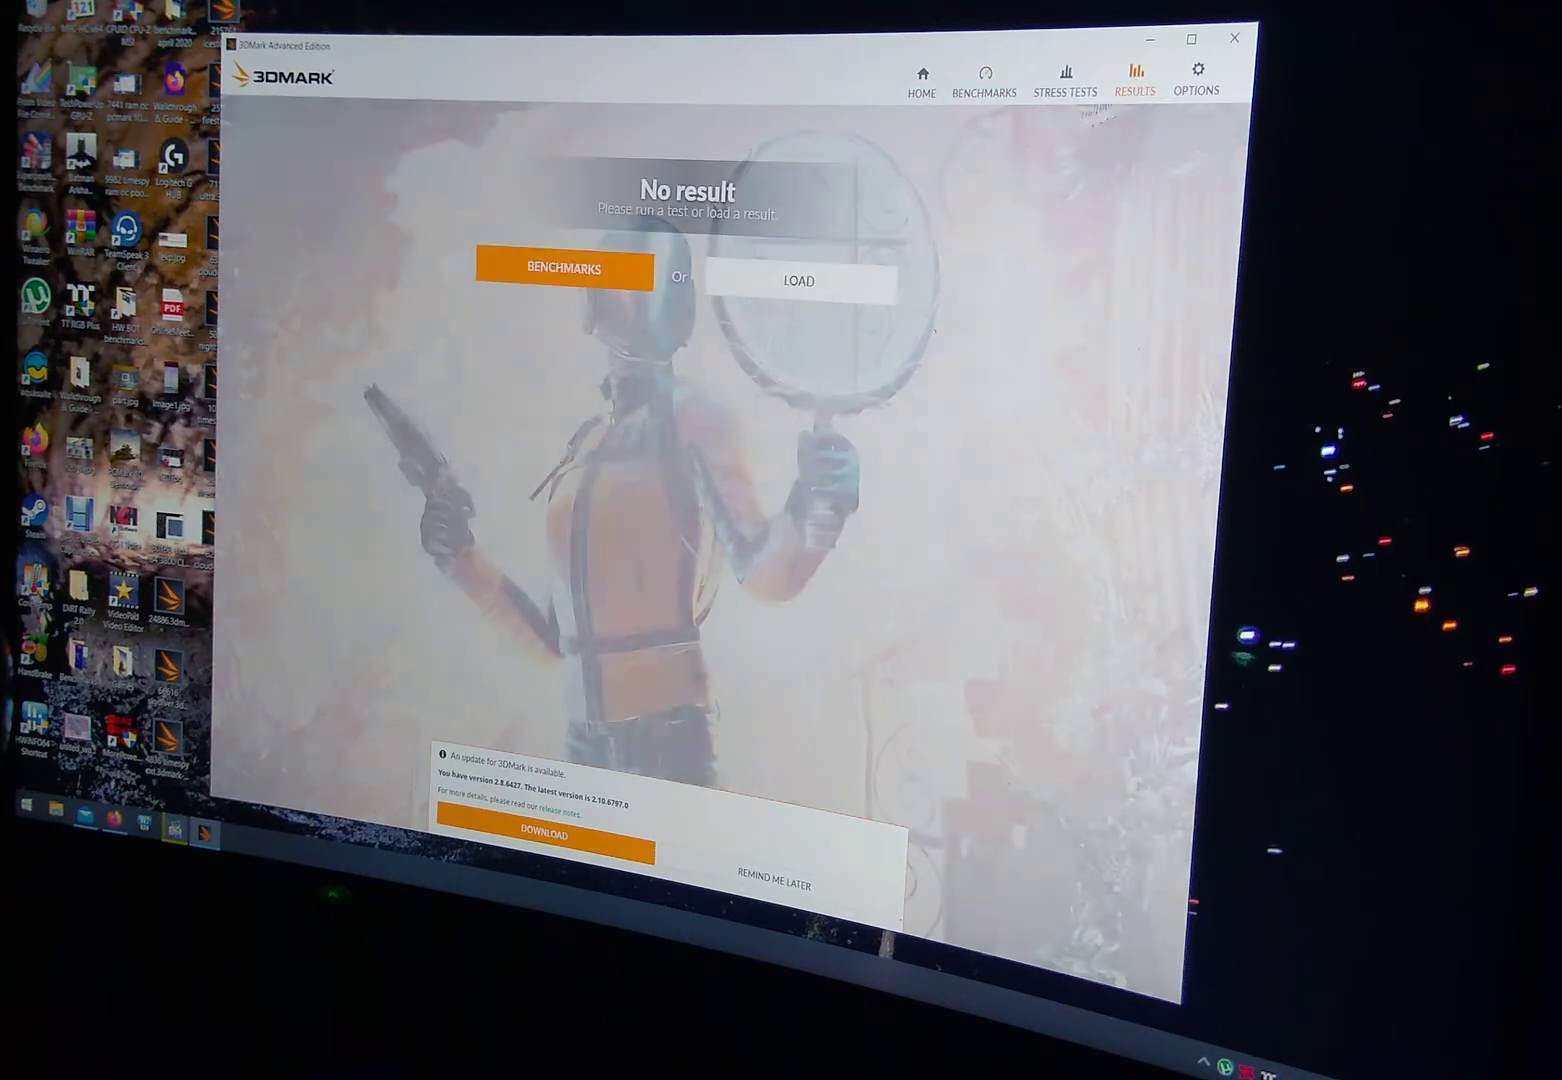
pyautogui.click(796, 280)
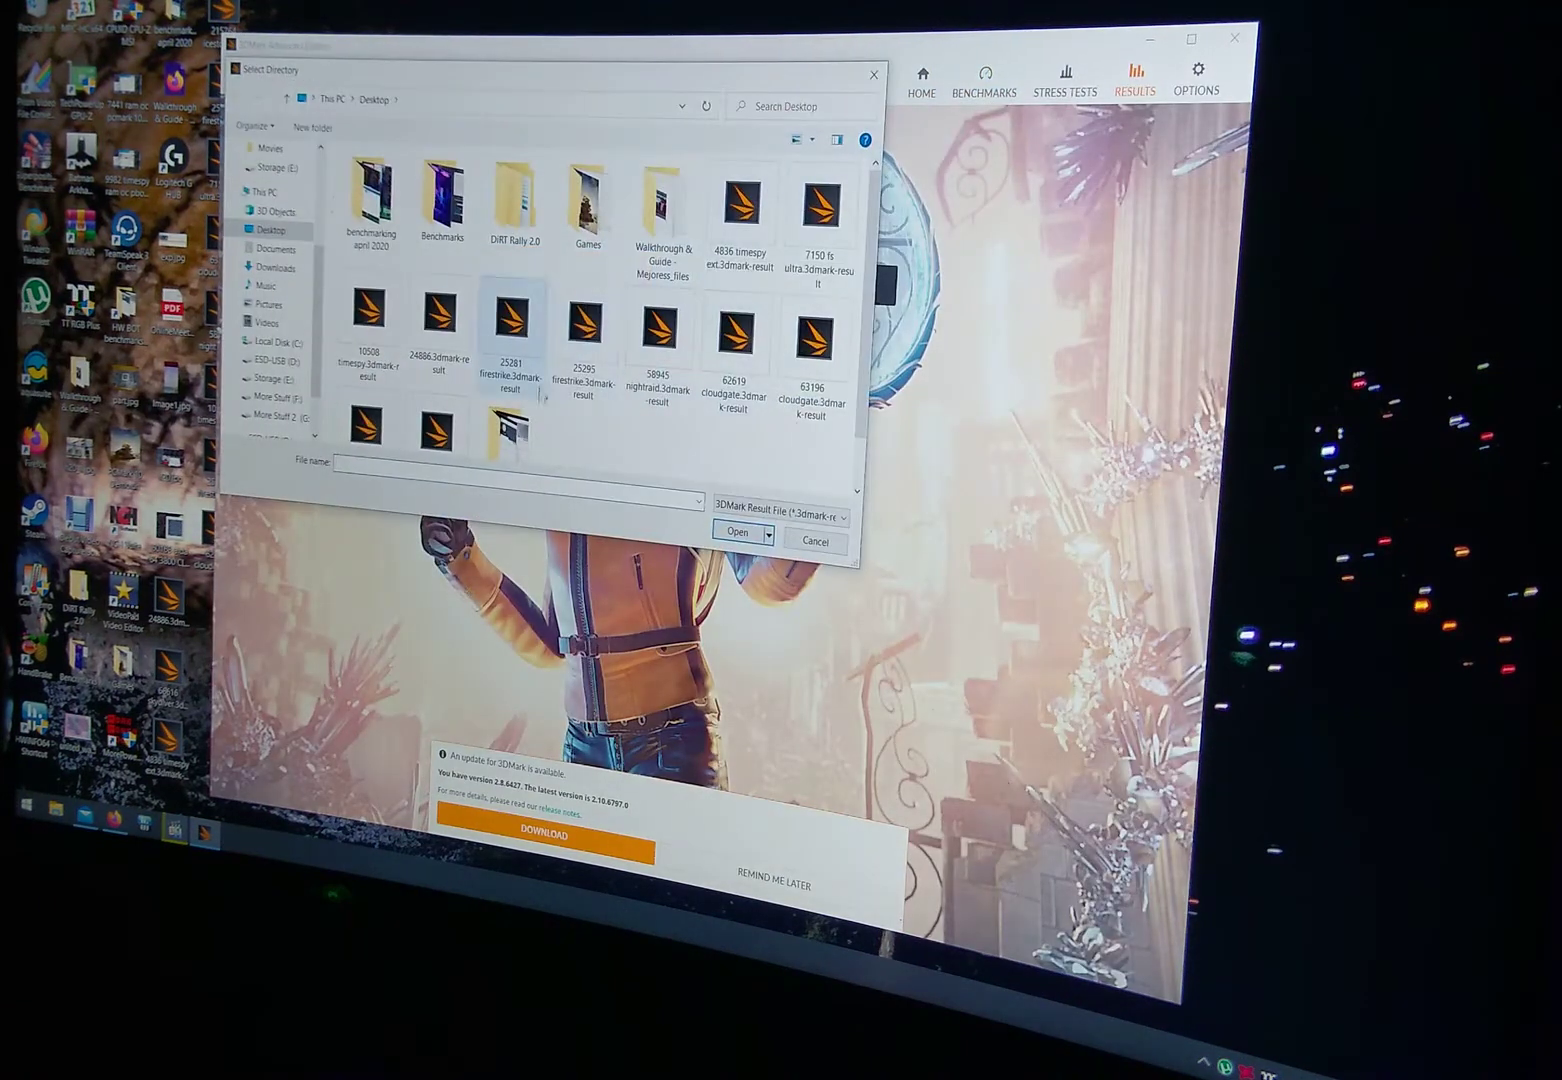
pyautogui.click(580, 330)
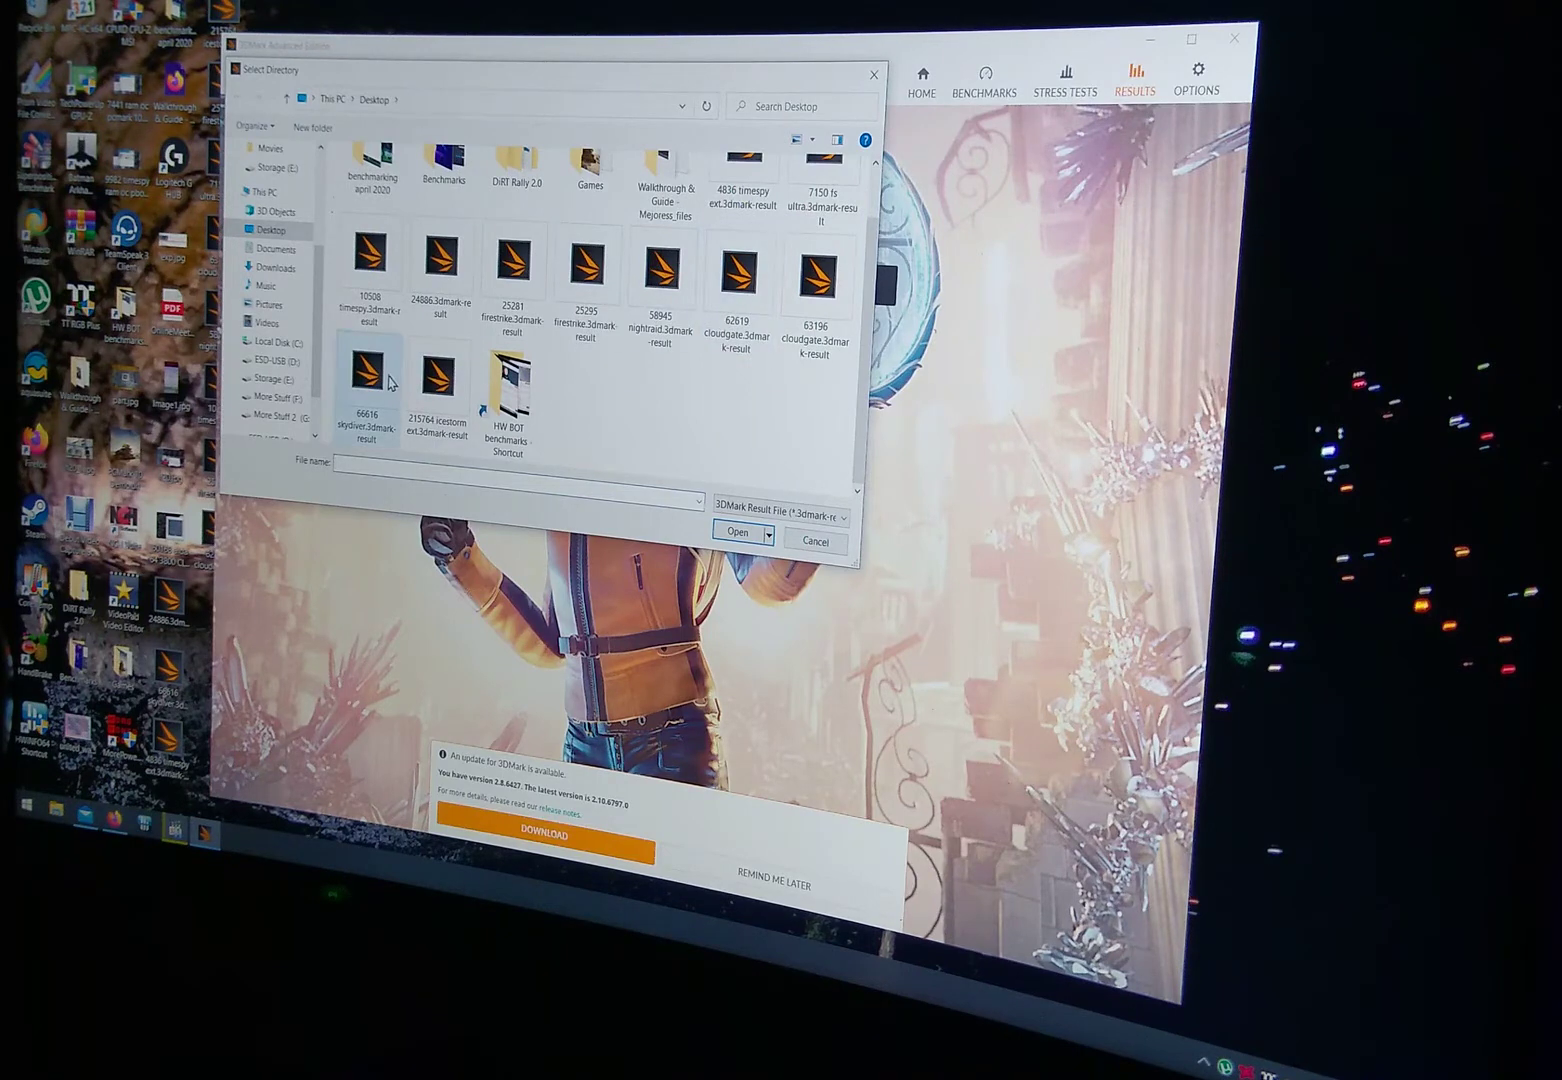
pyautogui.click(736, 532)
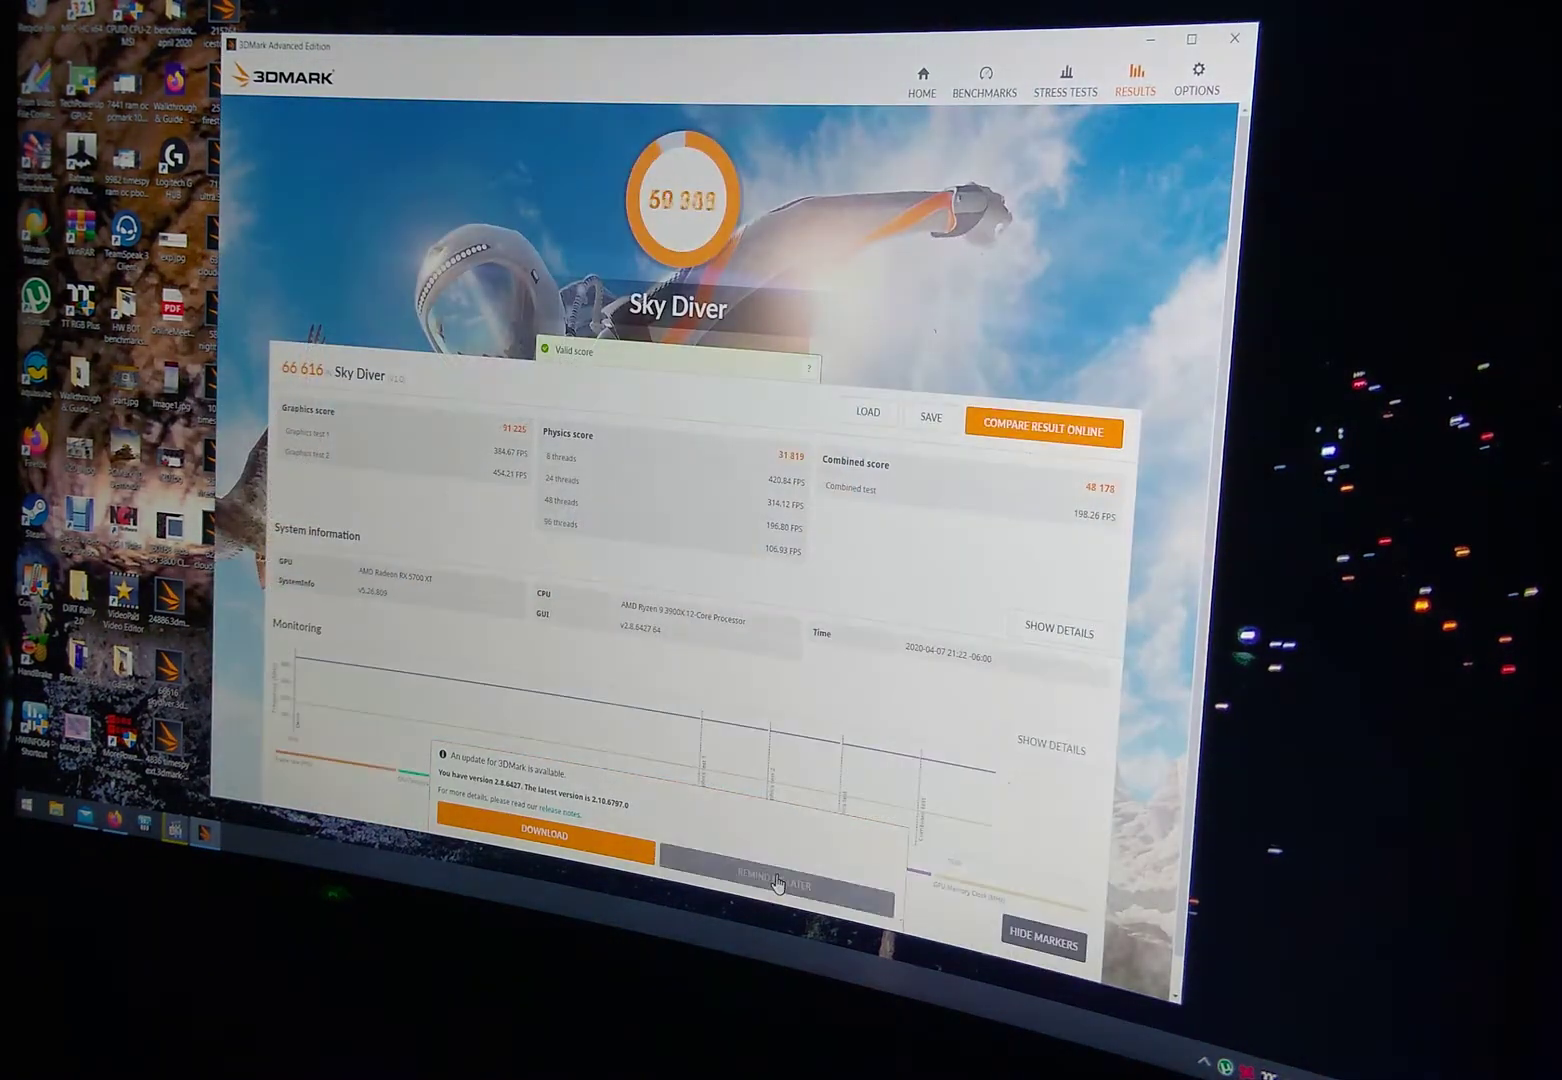
pyautogui.click(776, 884)
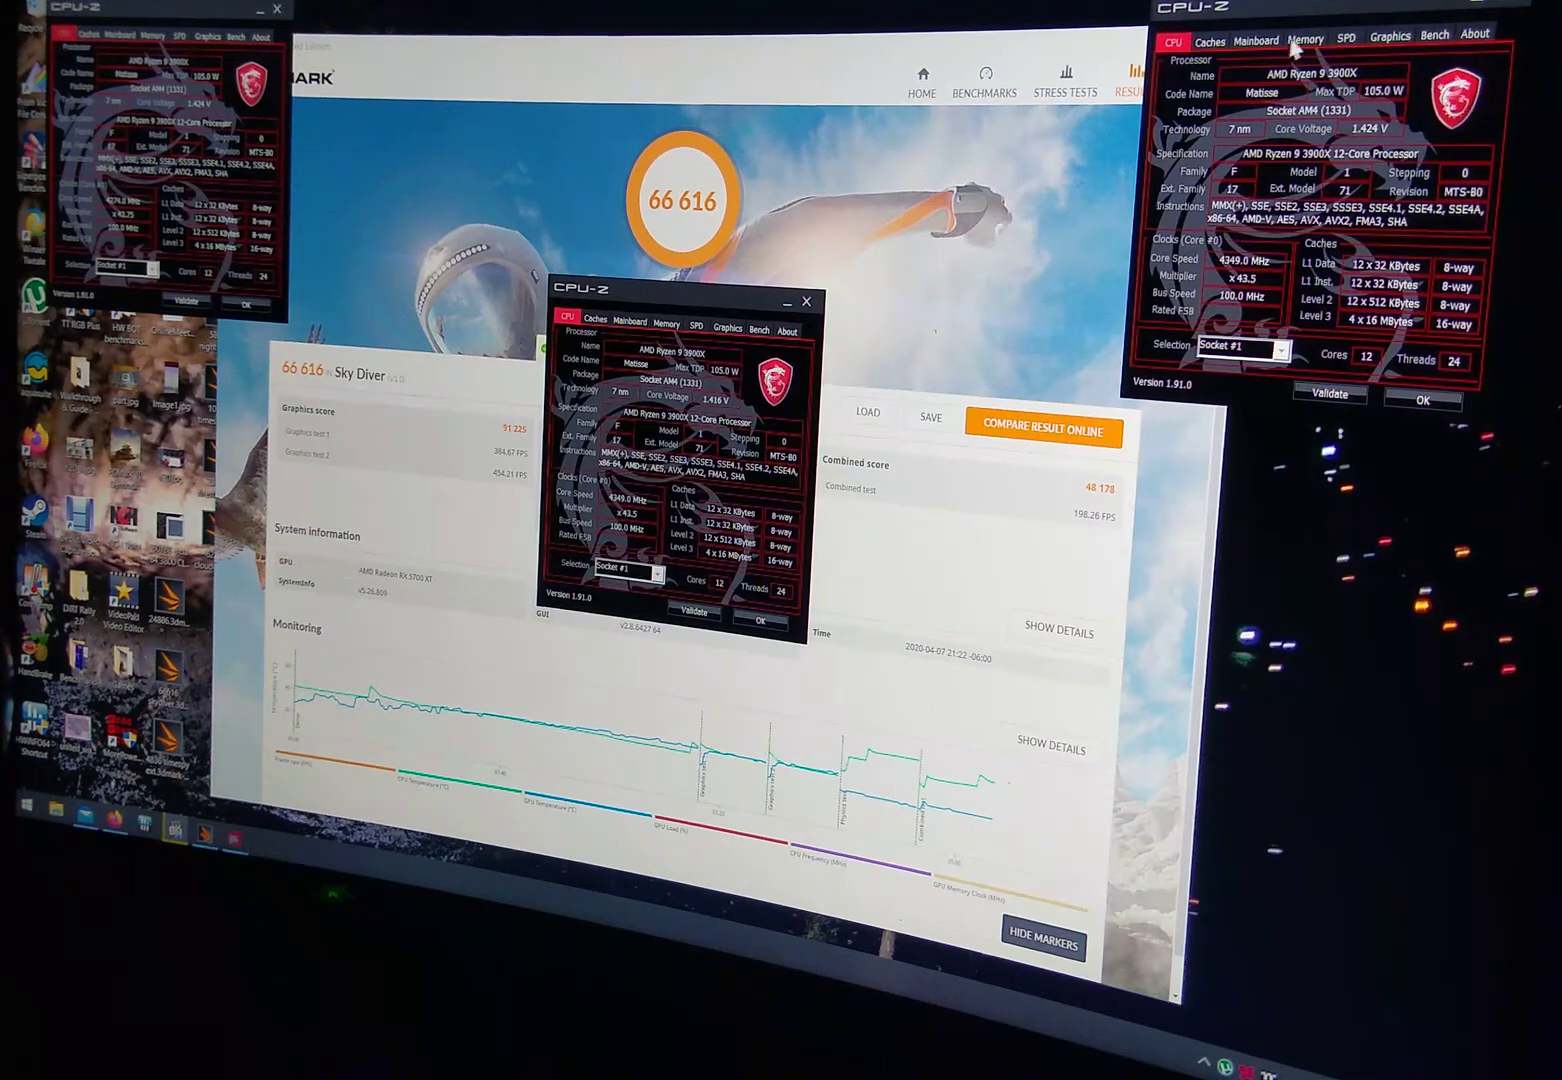
# - Arrange CPU-Z CPU, Mainboard and Memory windows plus GPU-Z over the Sky Diver result
pyautogui.click(1304, 38)
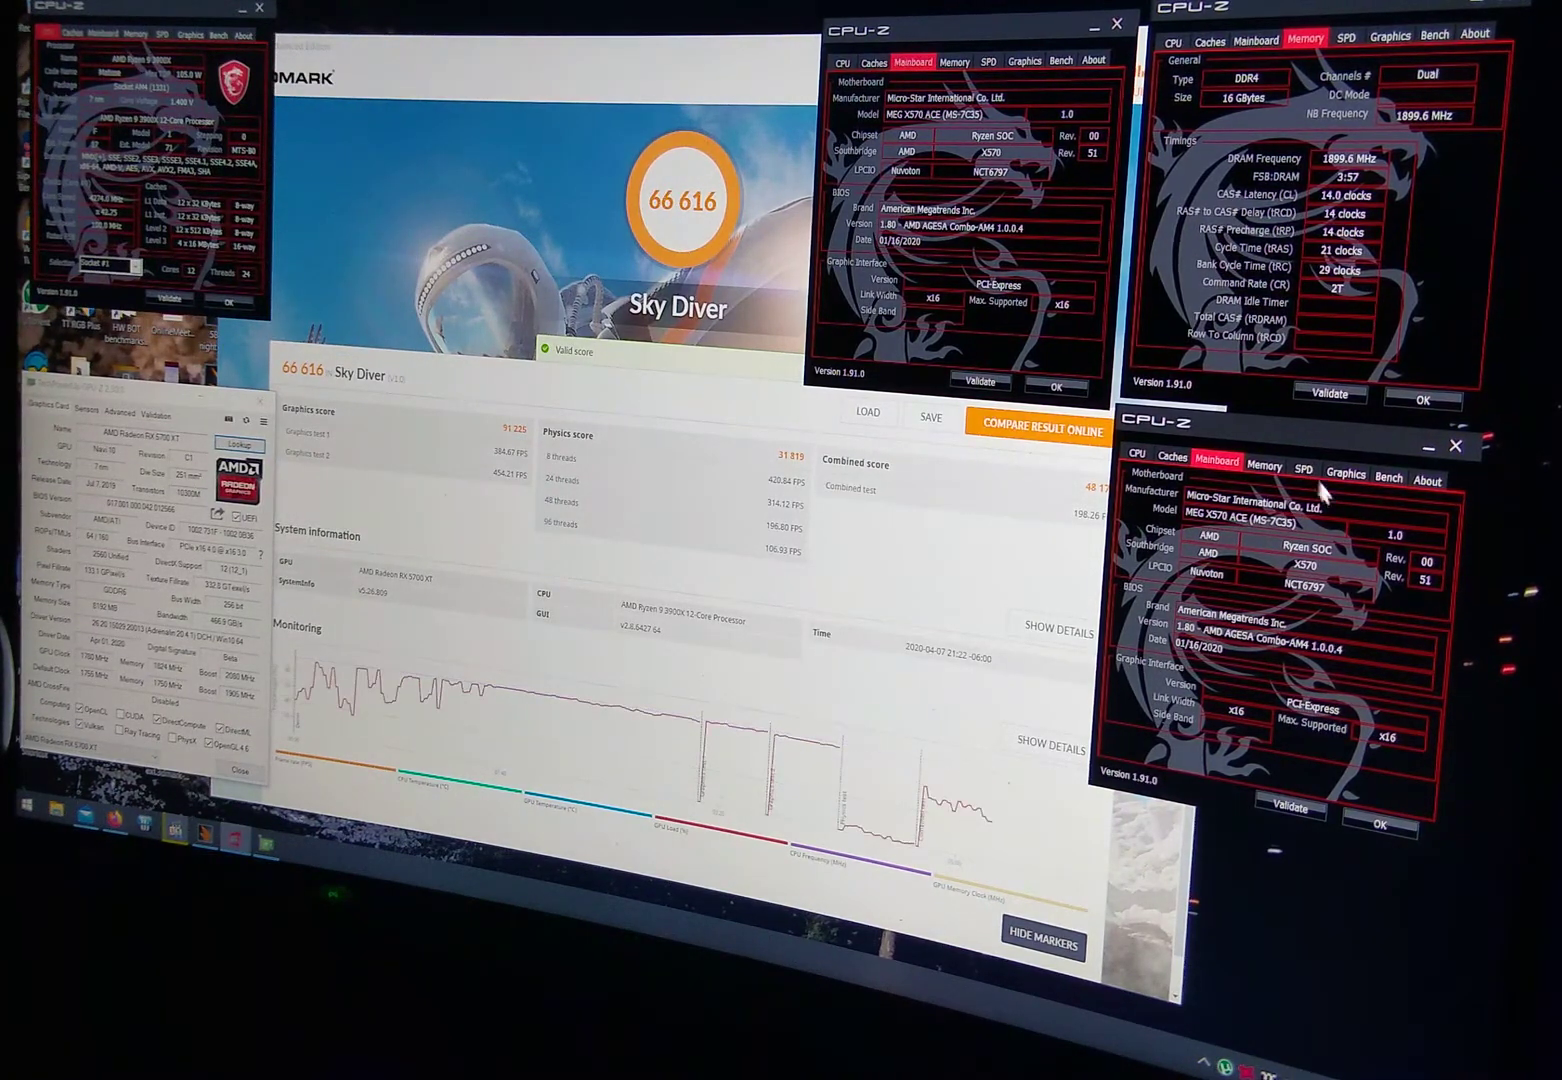
pyautogui.click(1346, 476)
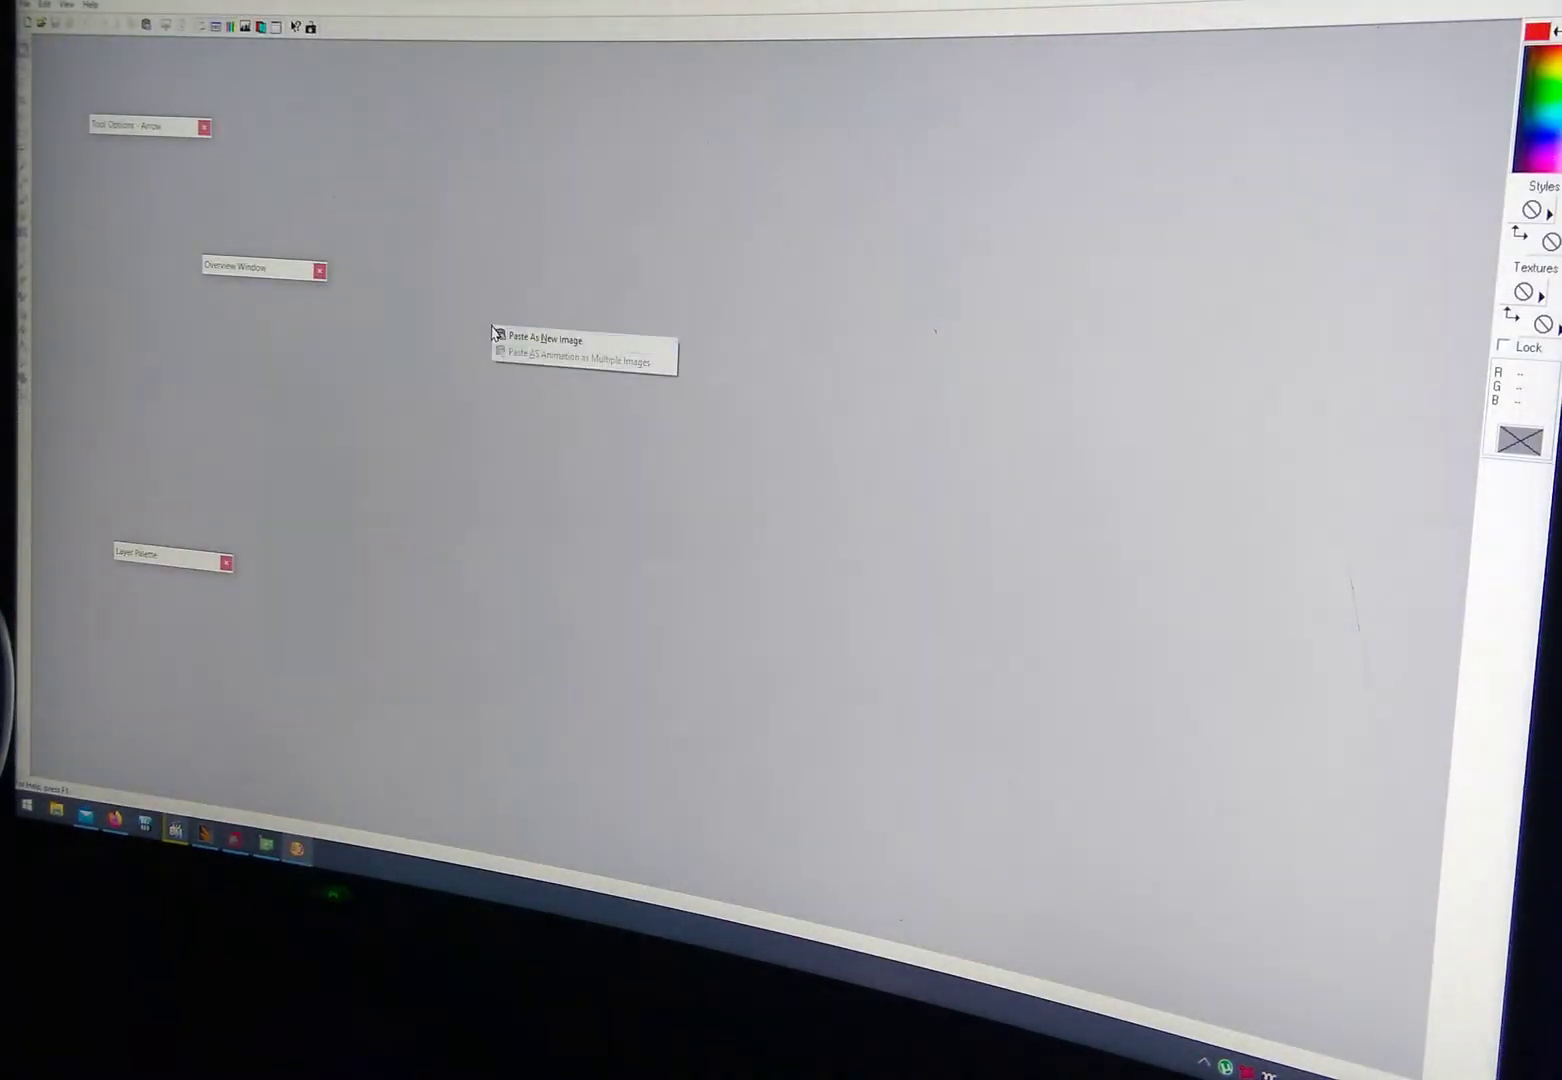
# - Paste the desktop screenshot as a new image and save it as a JPEG with default compression
pyautogui.click(552, 338)
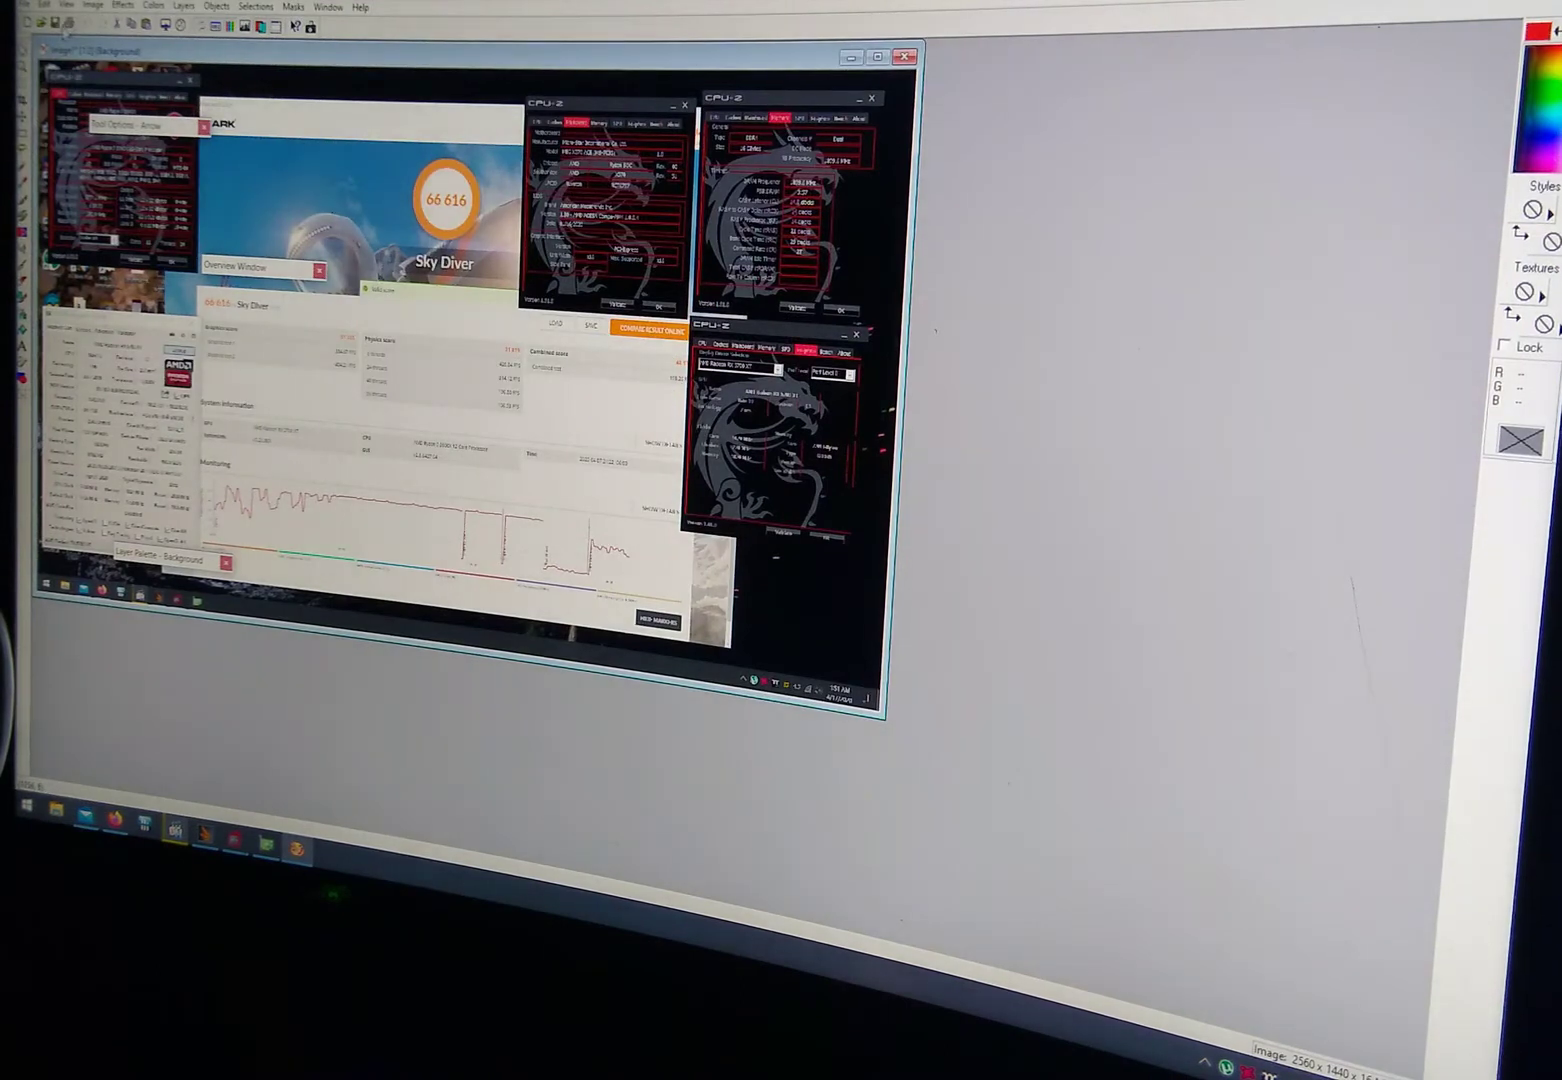
pyautogui.click(44, 4)
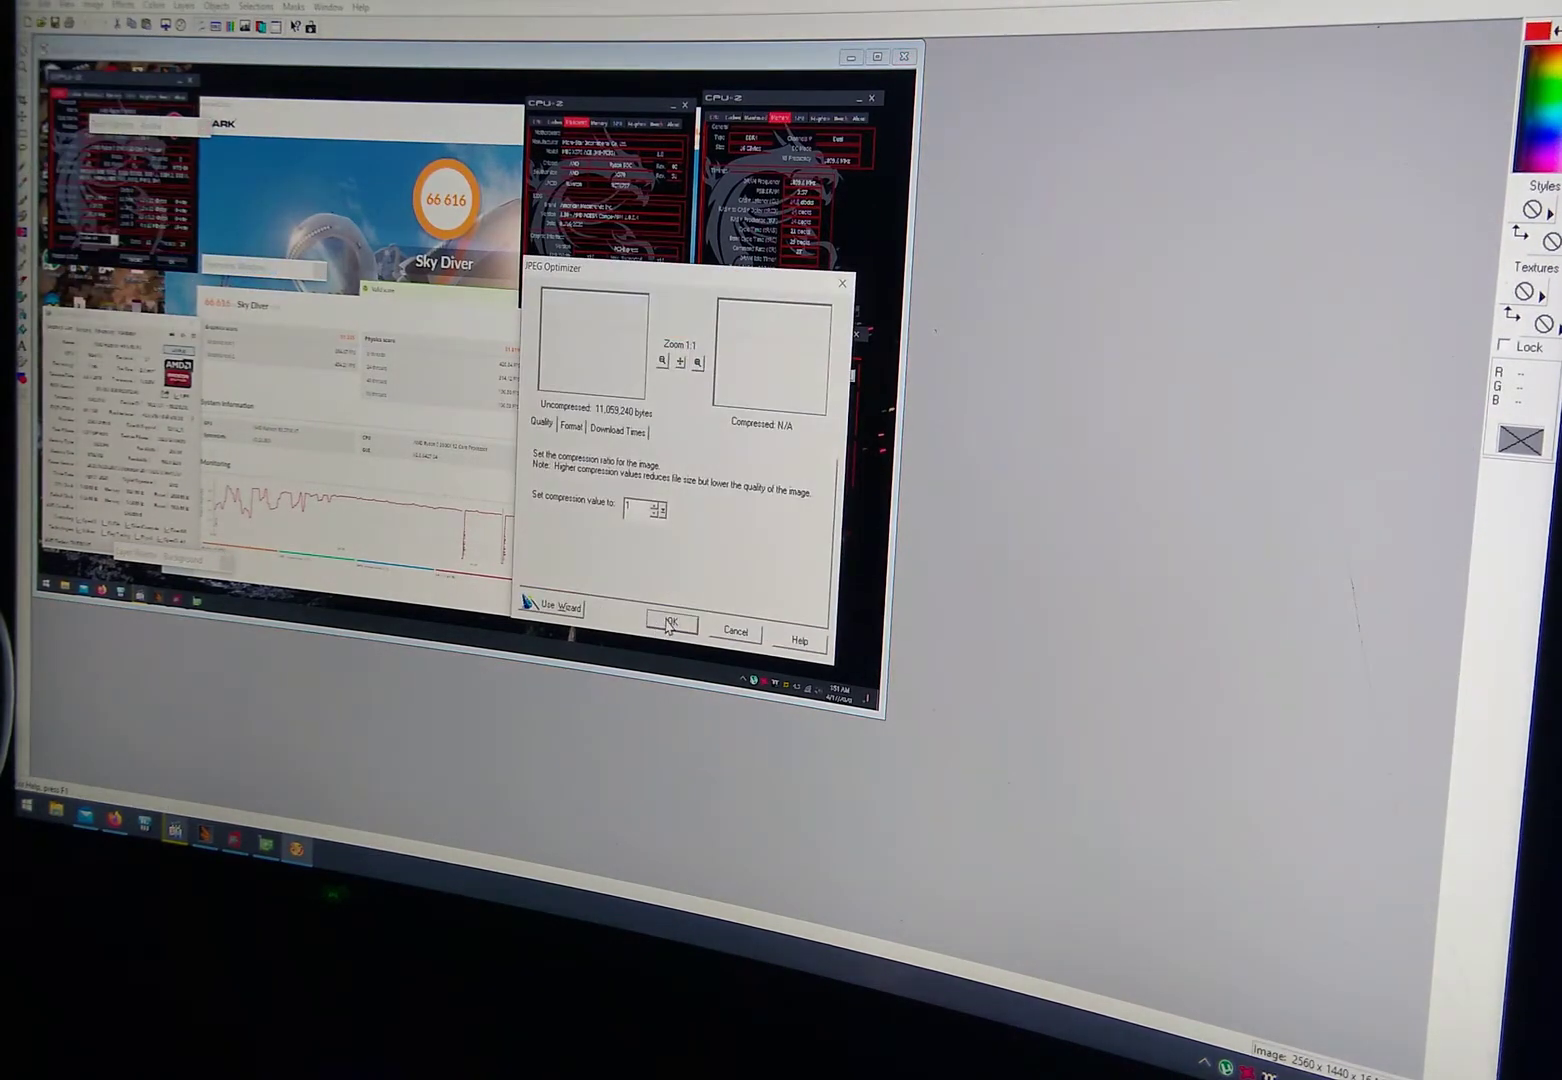
pyautogui.click(672, 624)
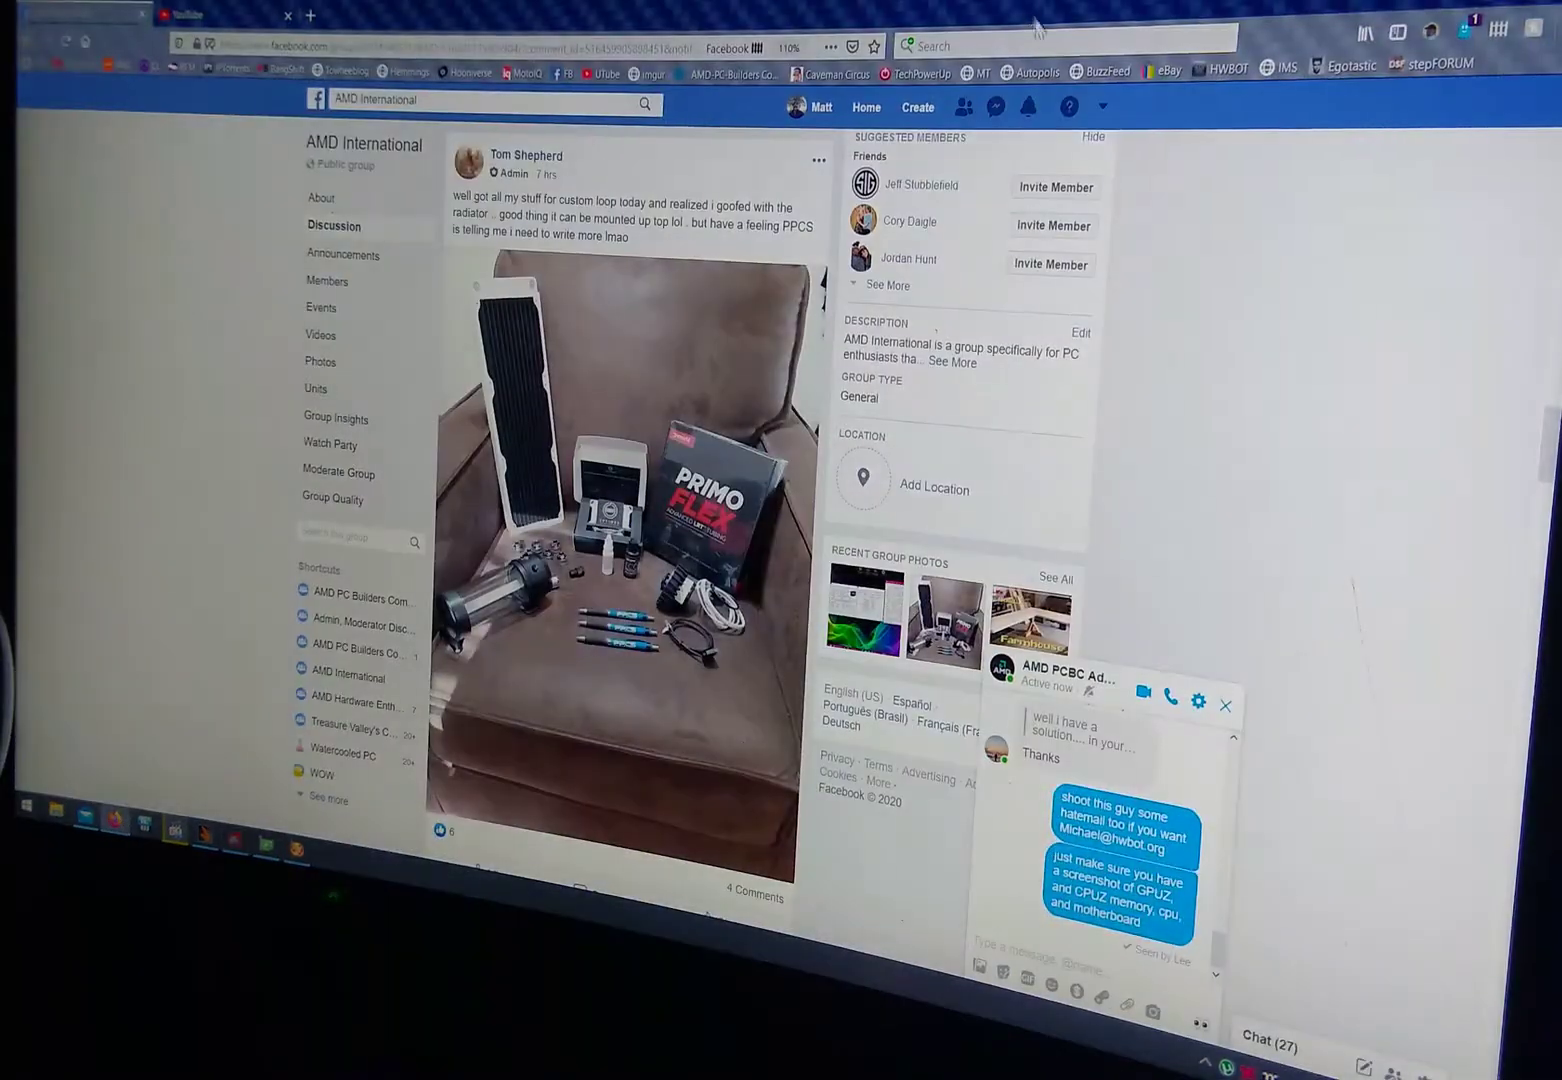
# - Switch to the HWBOT browser tab showing the AMD International team profile
pyautogui.click(464, 16)
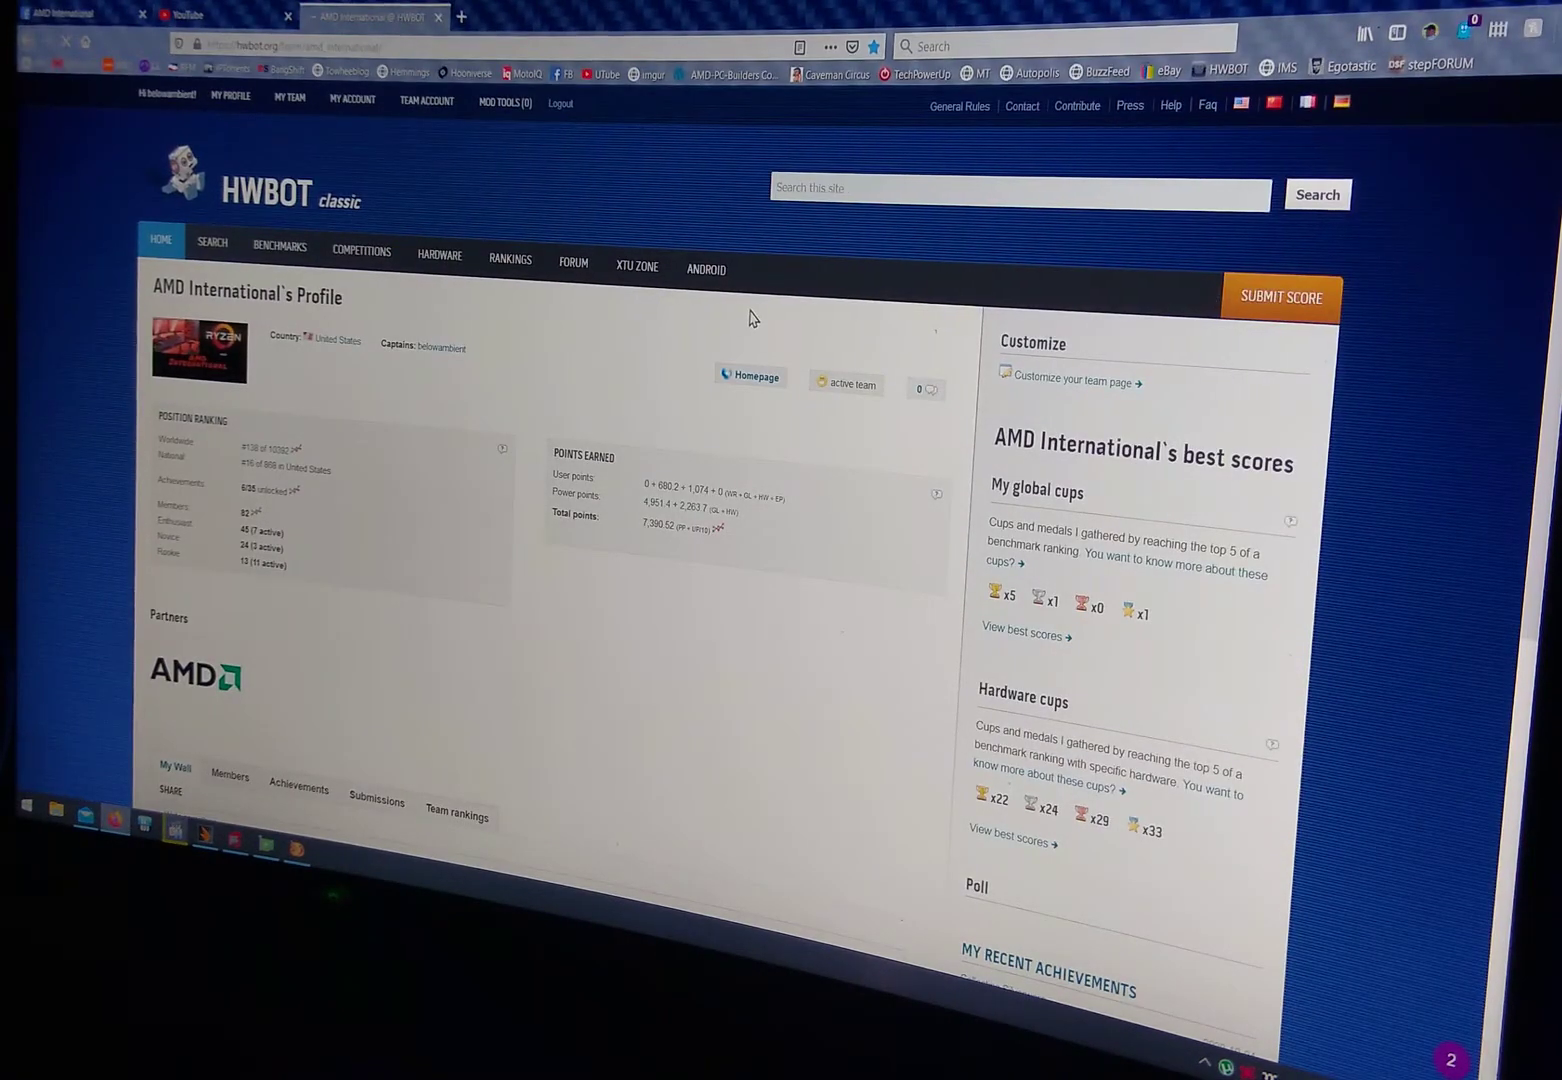
pyautogui.moveTo(504, 320)
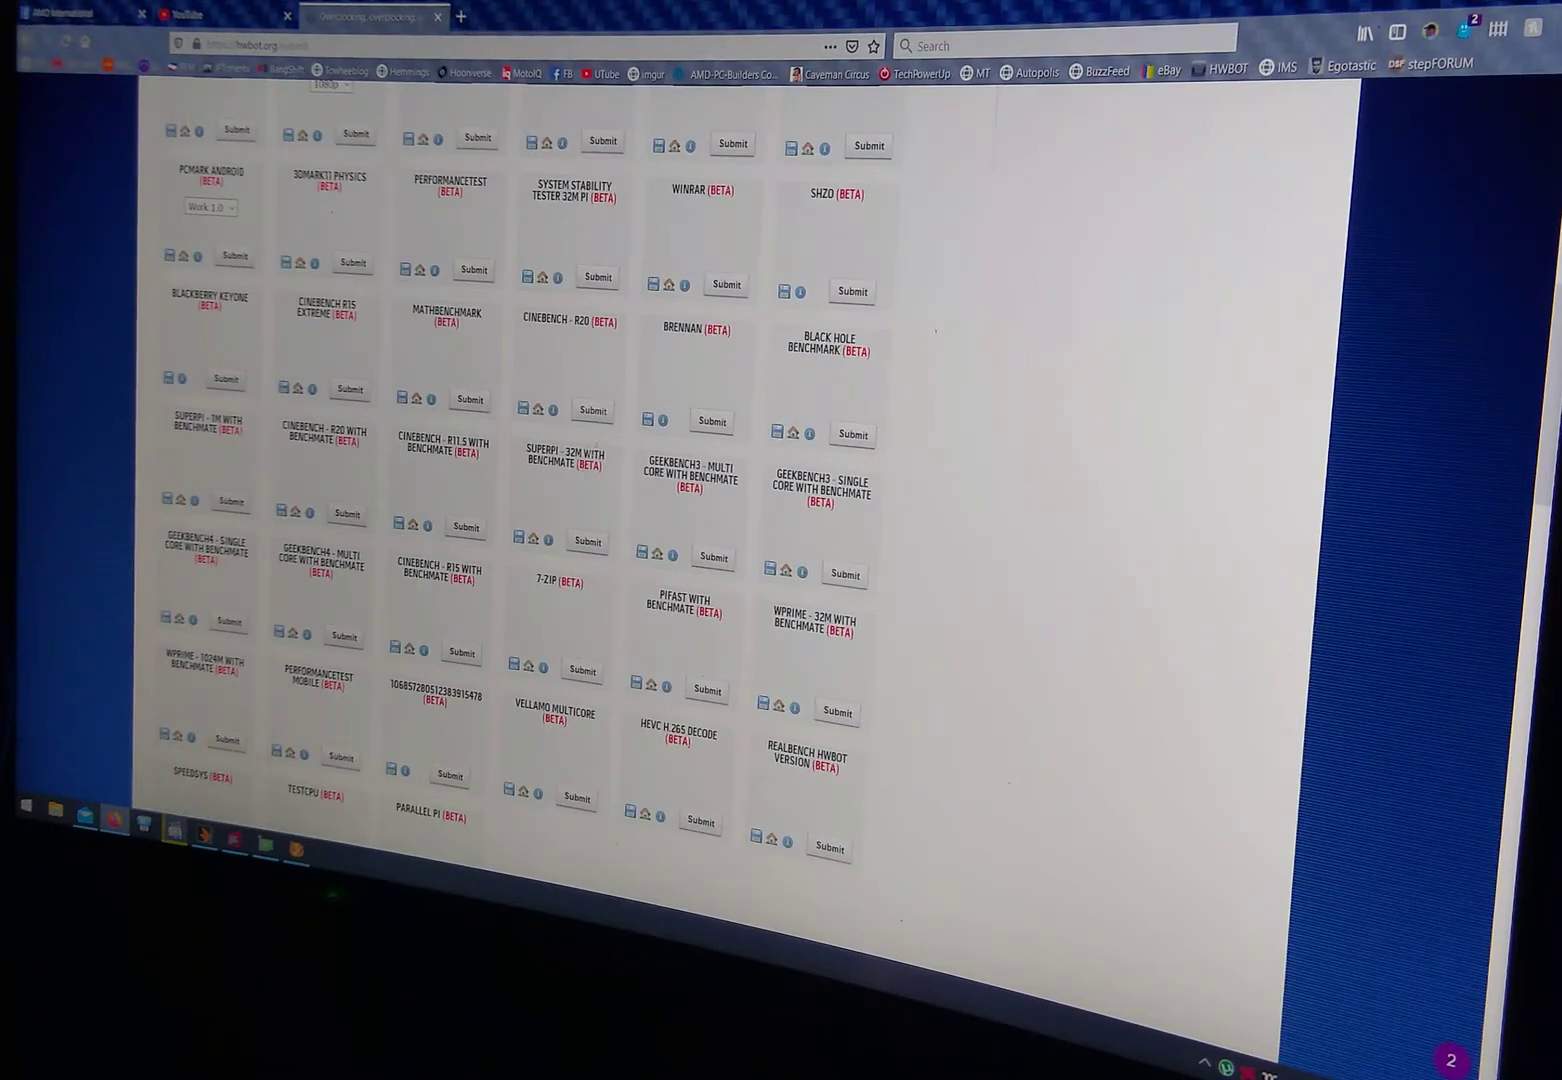
# - Choose Sky Diver under the 3DMark videocard benchmarks and start its score submission
pyautogui.scroll(3)
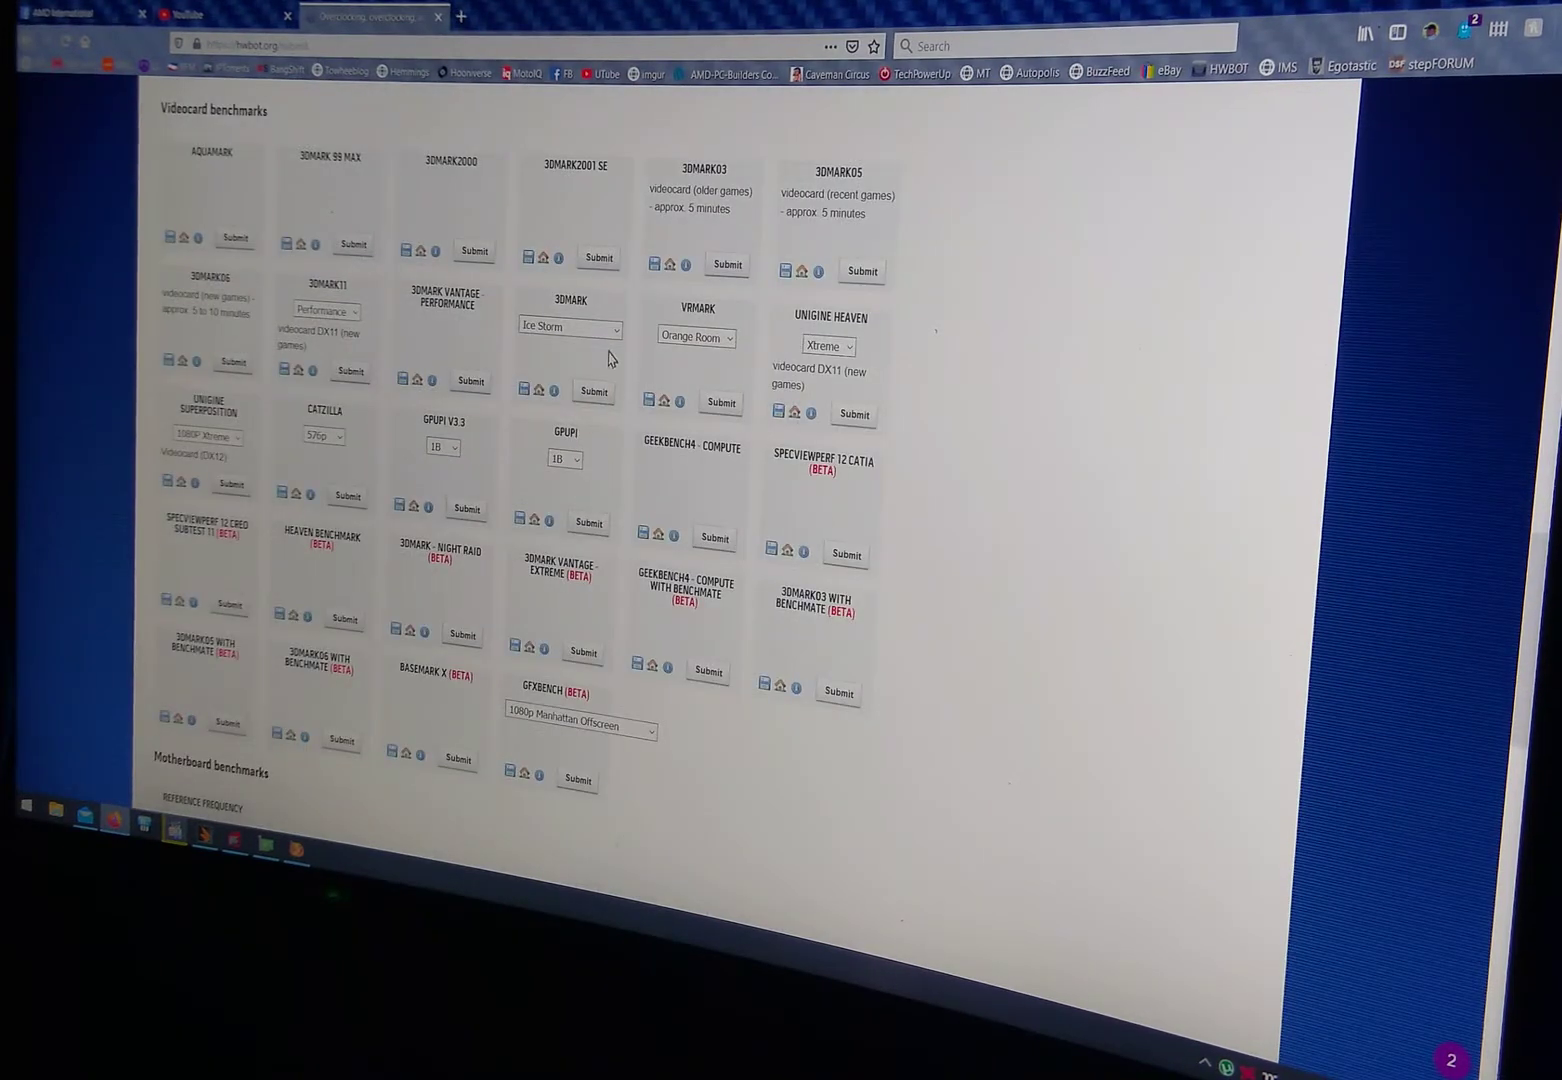
pyautogui.click(570, 328)
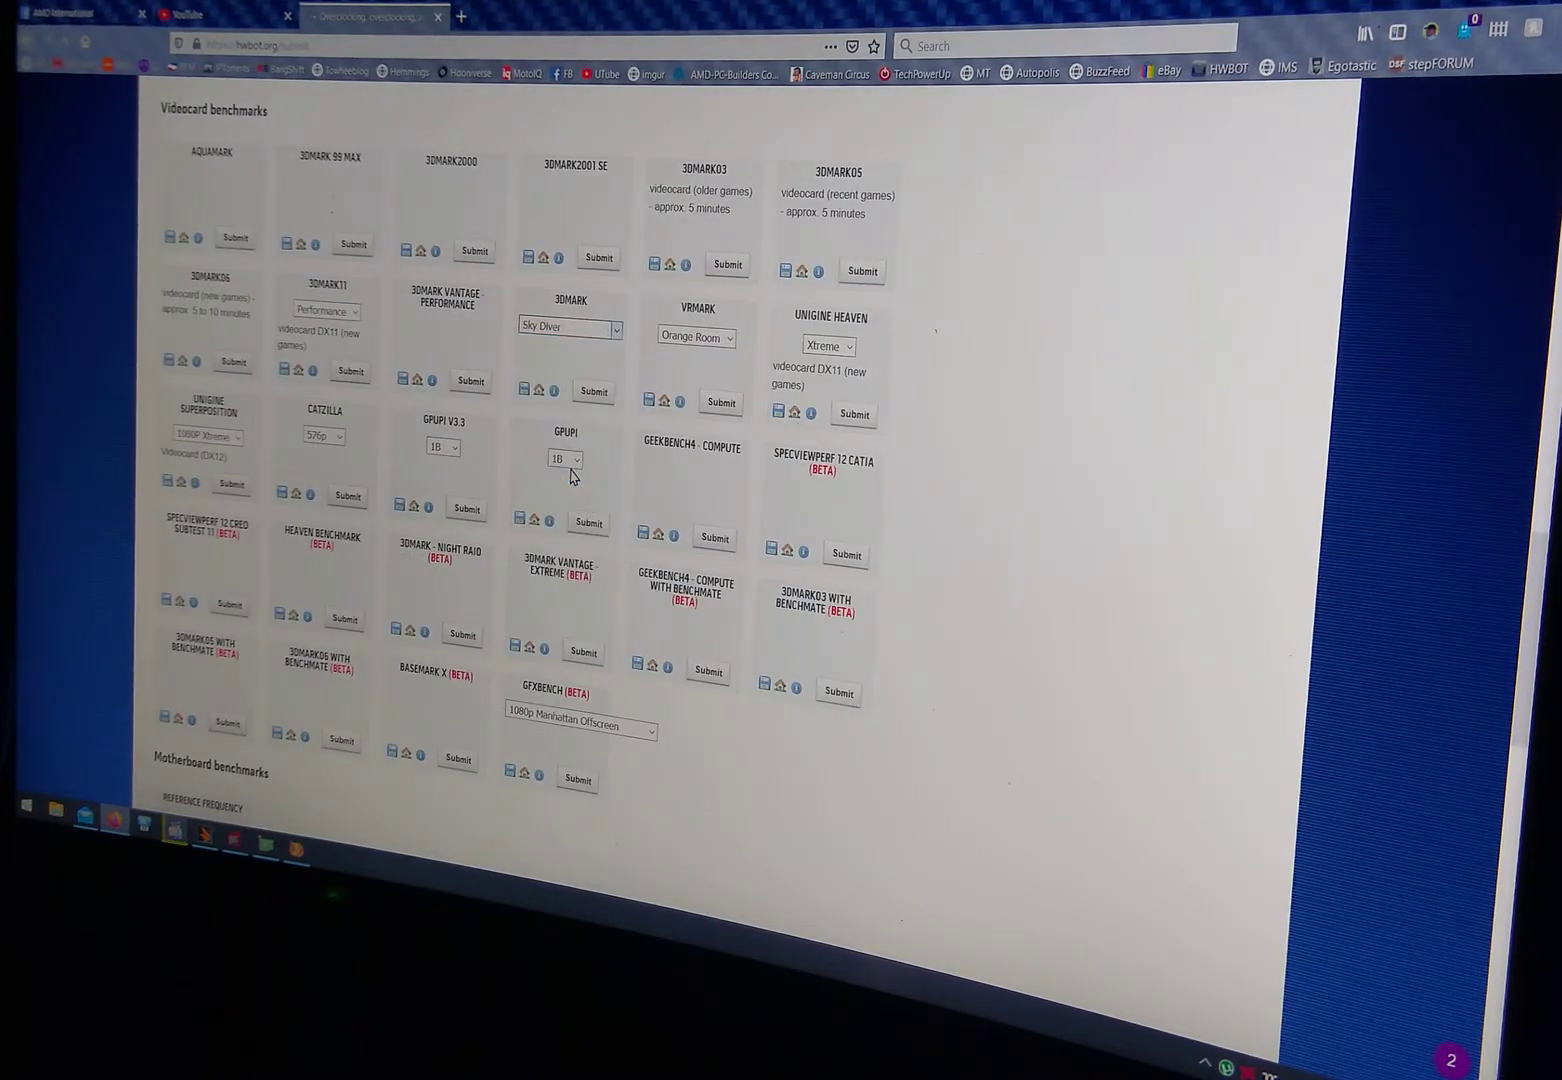
pyautogui.click(592, 390)
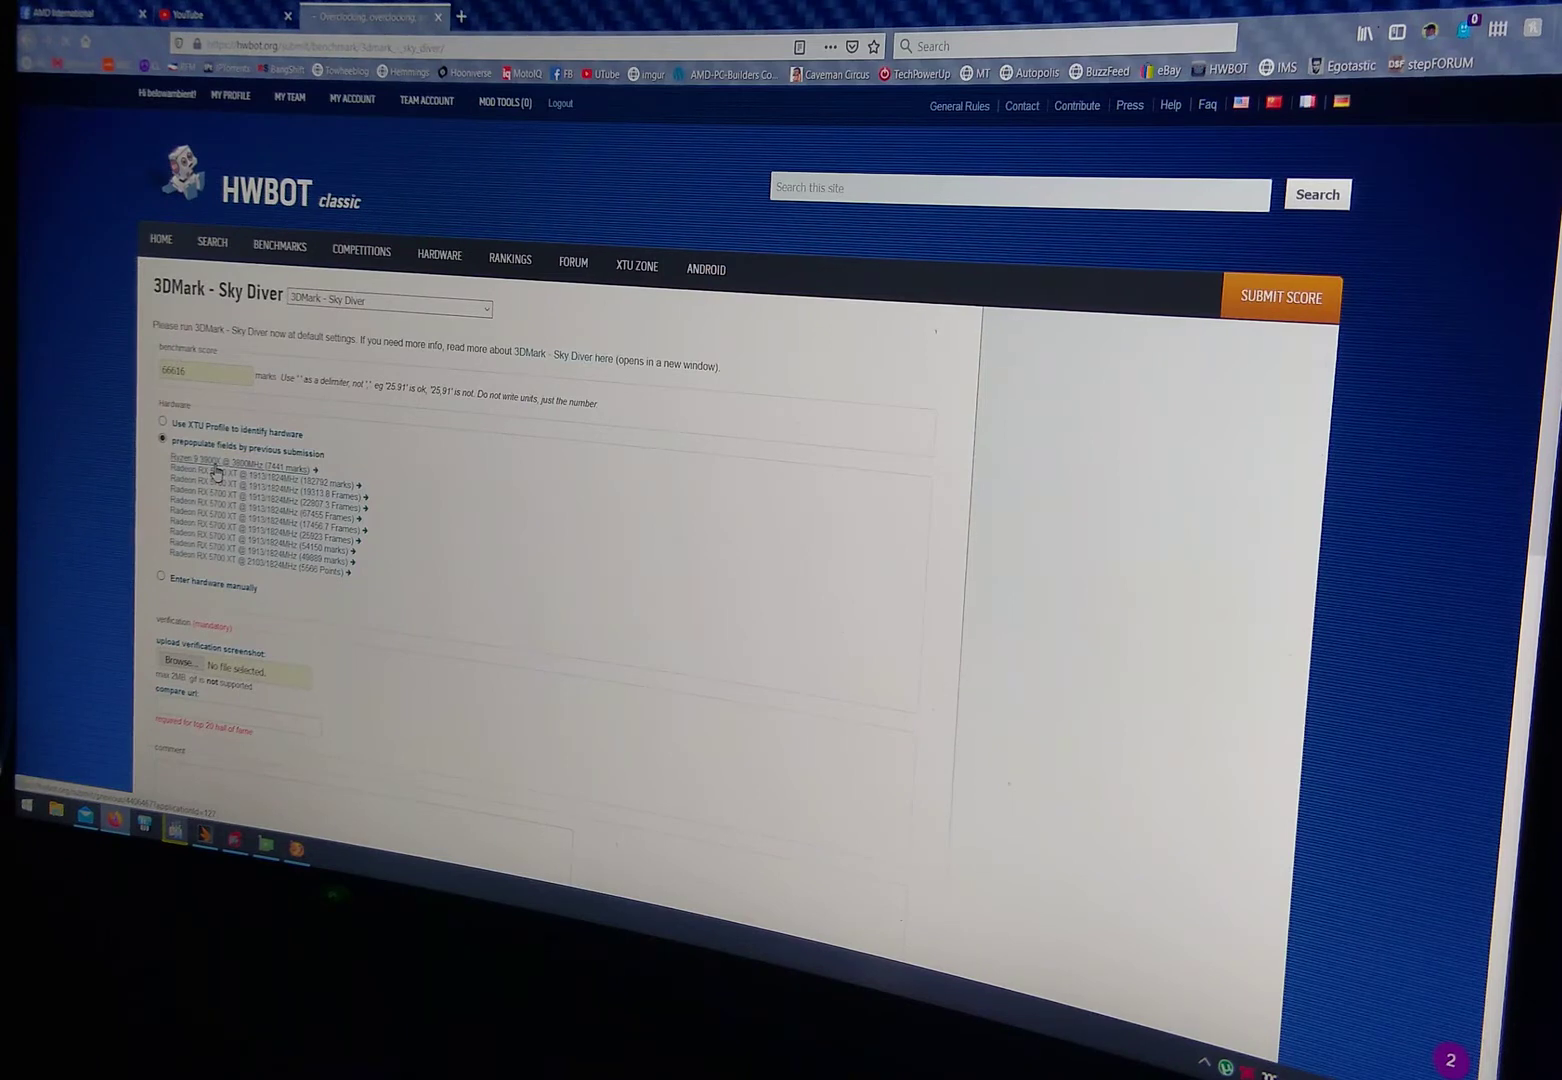
# - Prefill hardware from a prior submission, enter CPU speed 4, attach the screenshot, and compare the result online
pyautogui.click(240, 468)
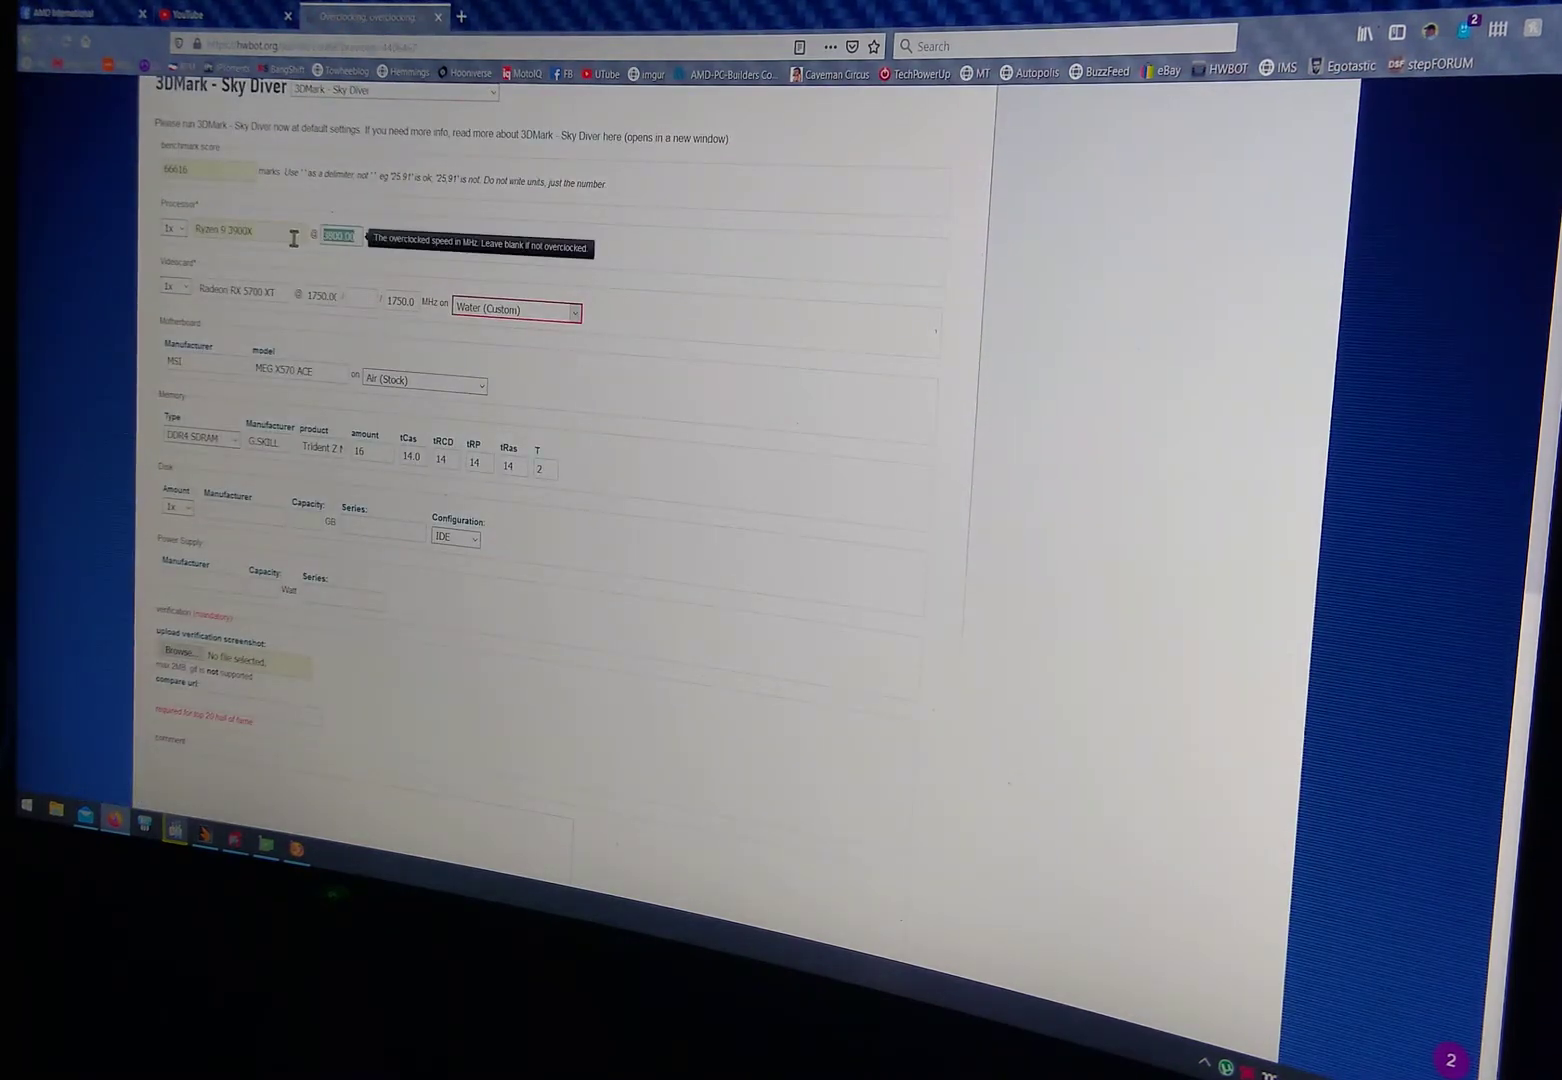
pyautogui.write('4554')
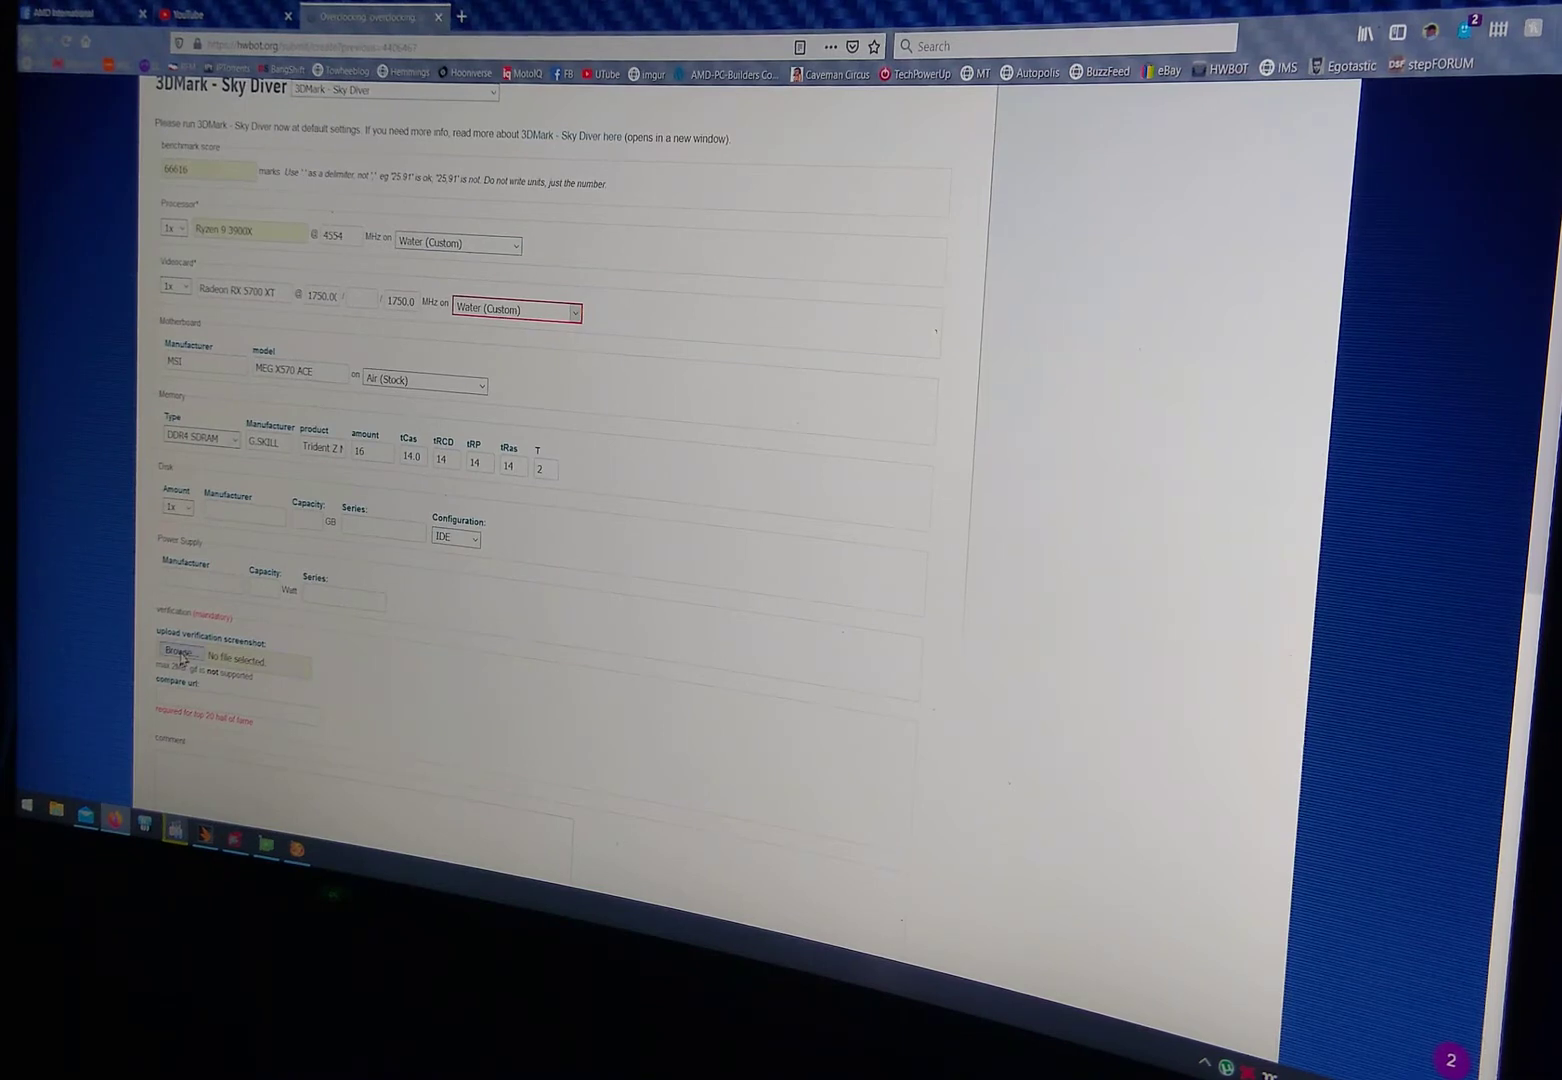
pyautogui.click(180, 652)
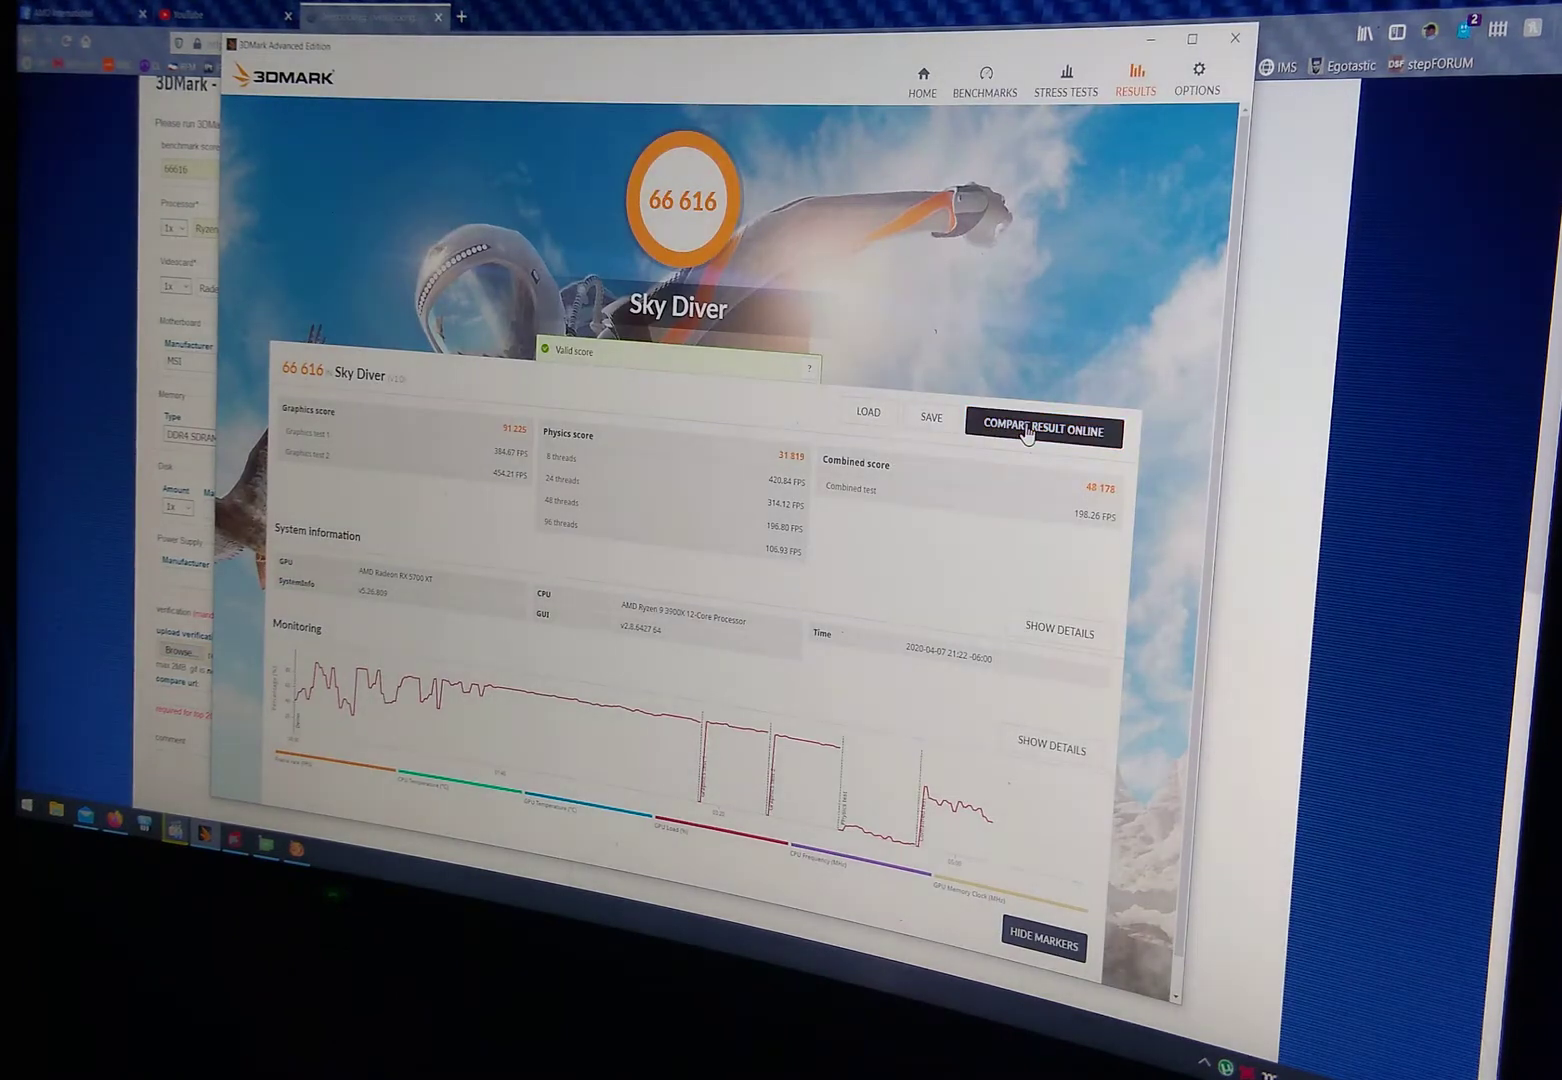
pyautogui.click(1044, 430)
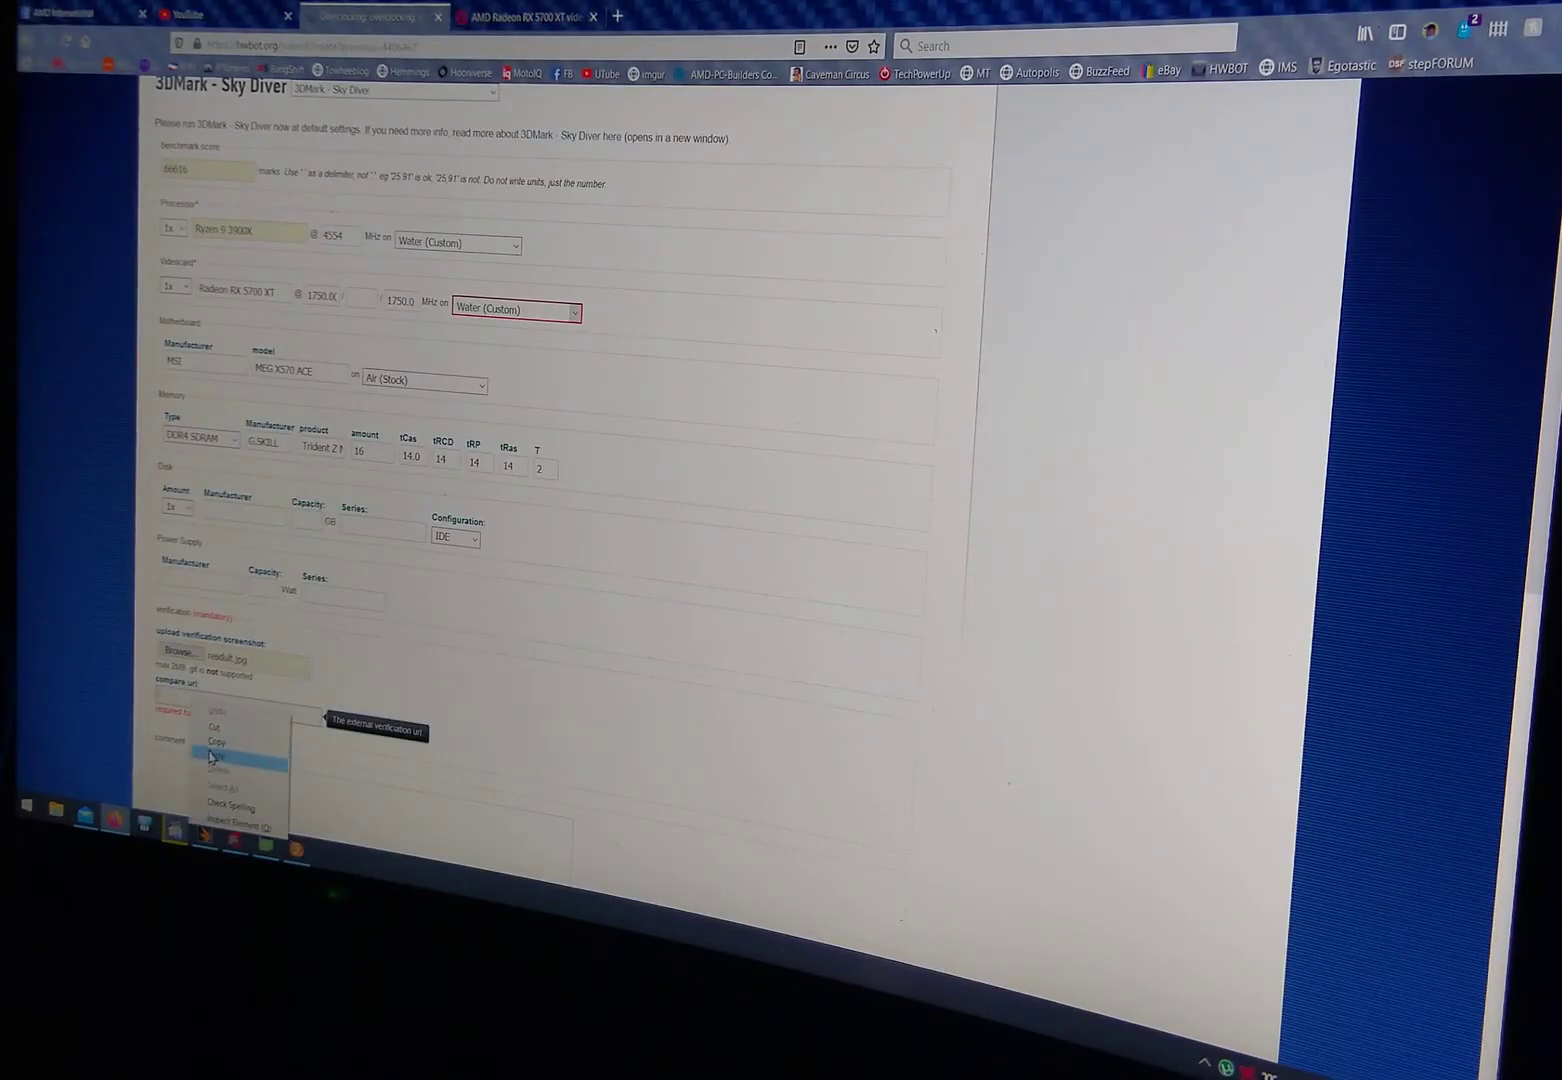
# - Paste the 3DMark result link into the compare URL field and review the pictures and rules checkboxes
pyautogui.click(216, 756)
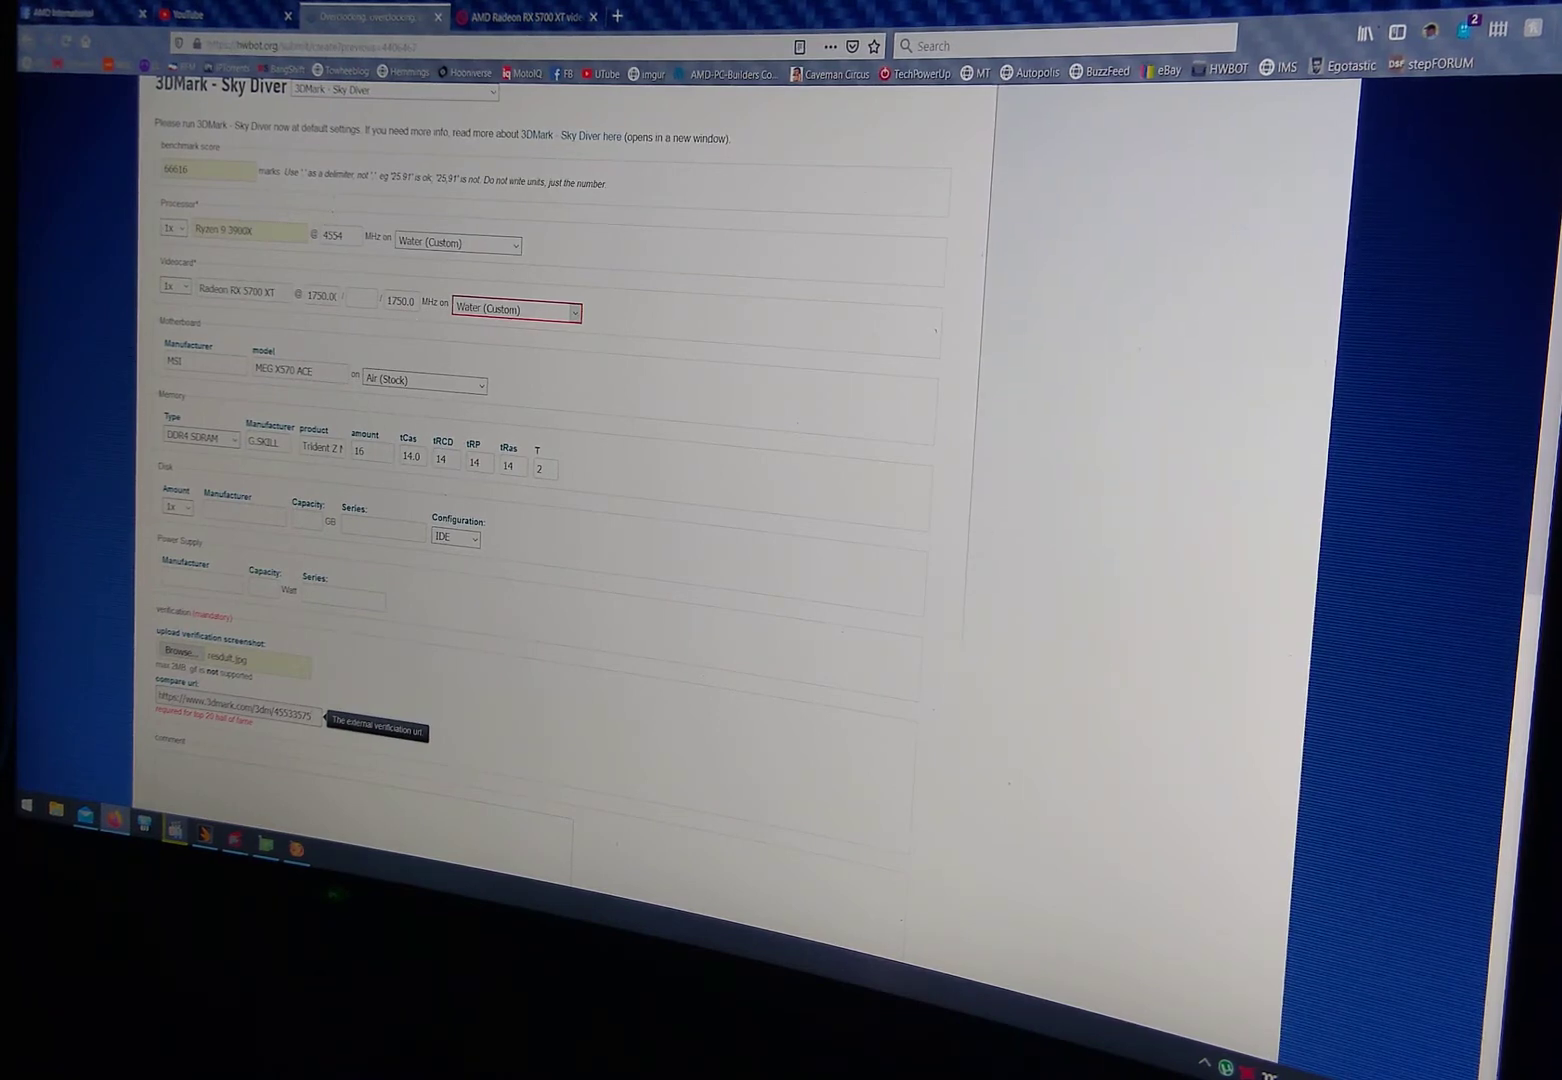
pyautogui.click(336, 236)
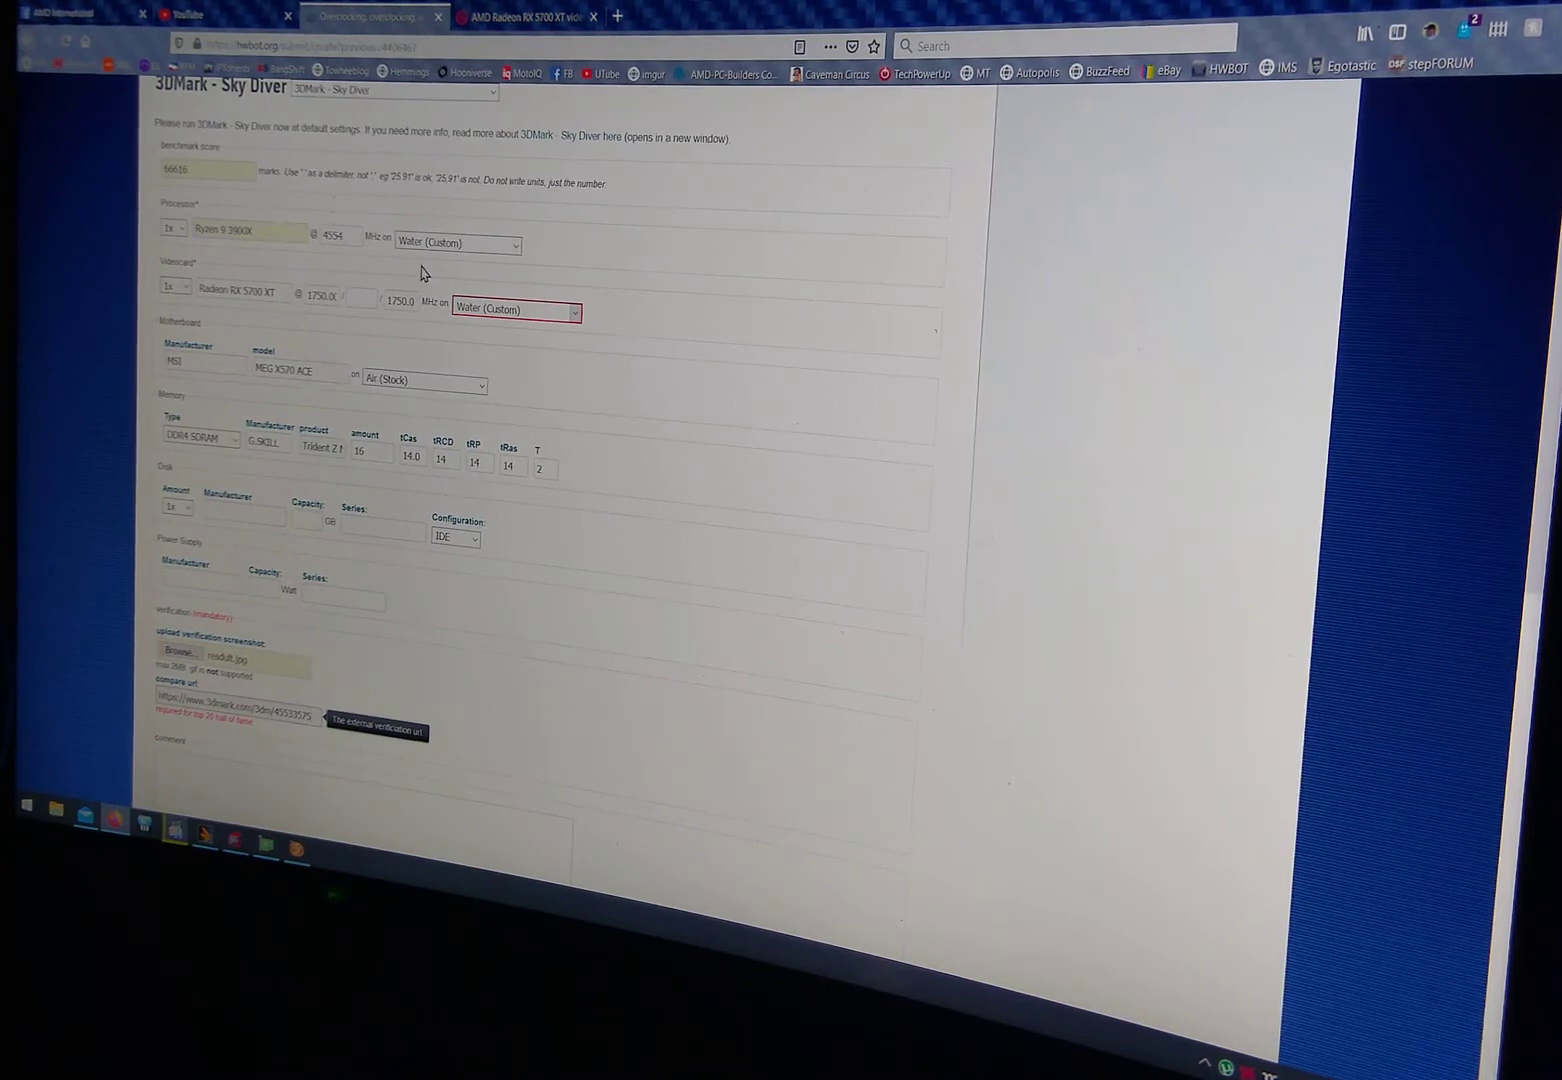
pyautogui.scroll(-3)
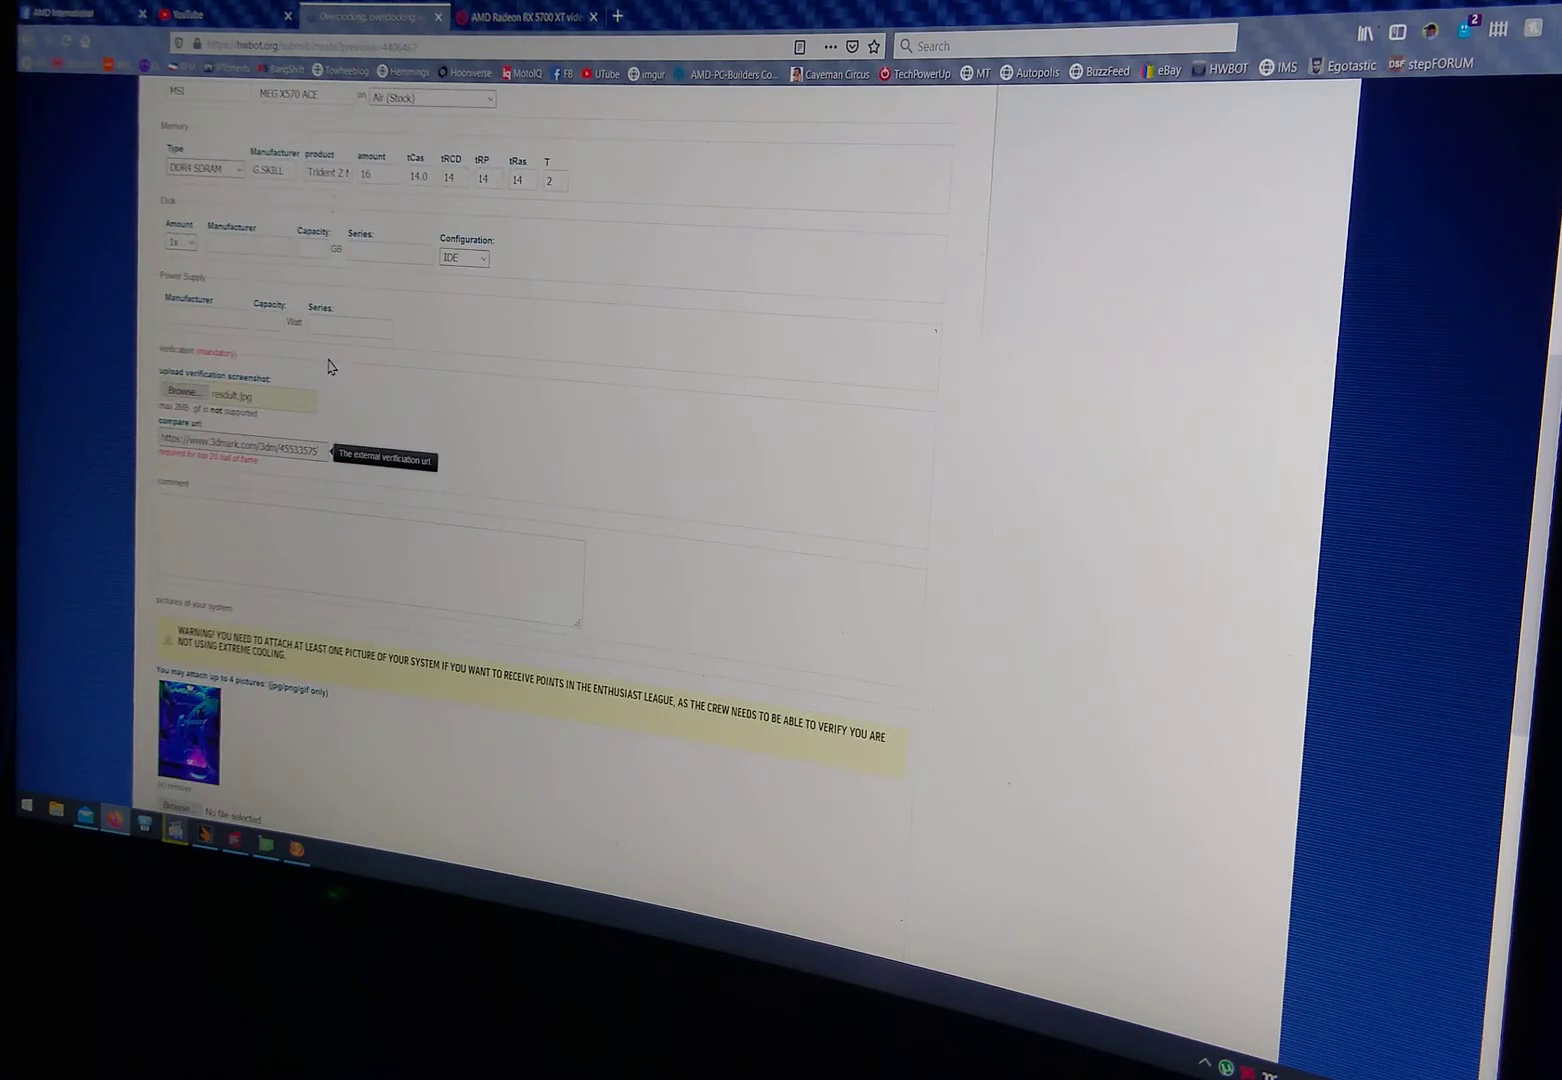
pyautogui.scroll(-3)
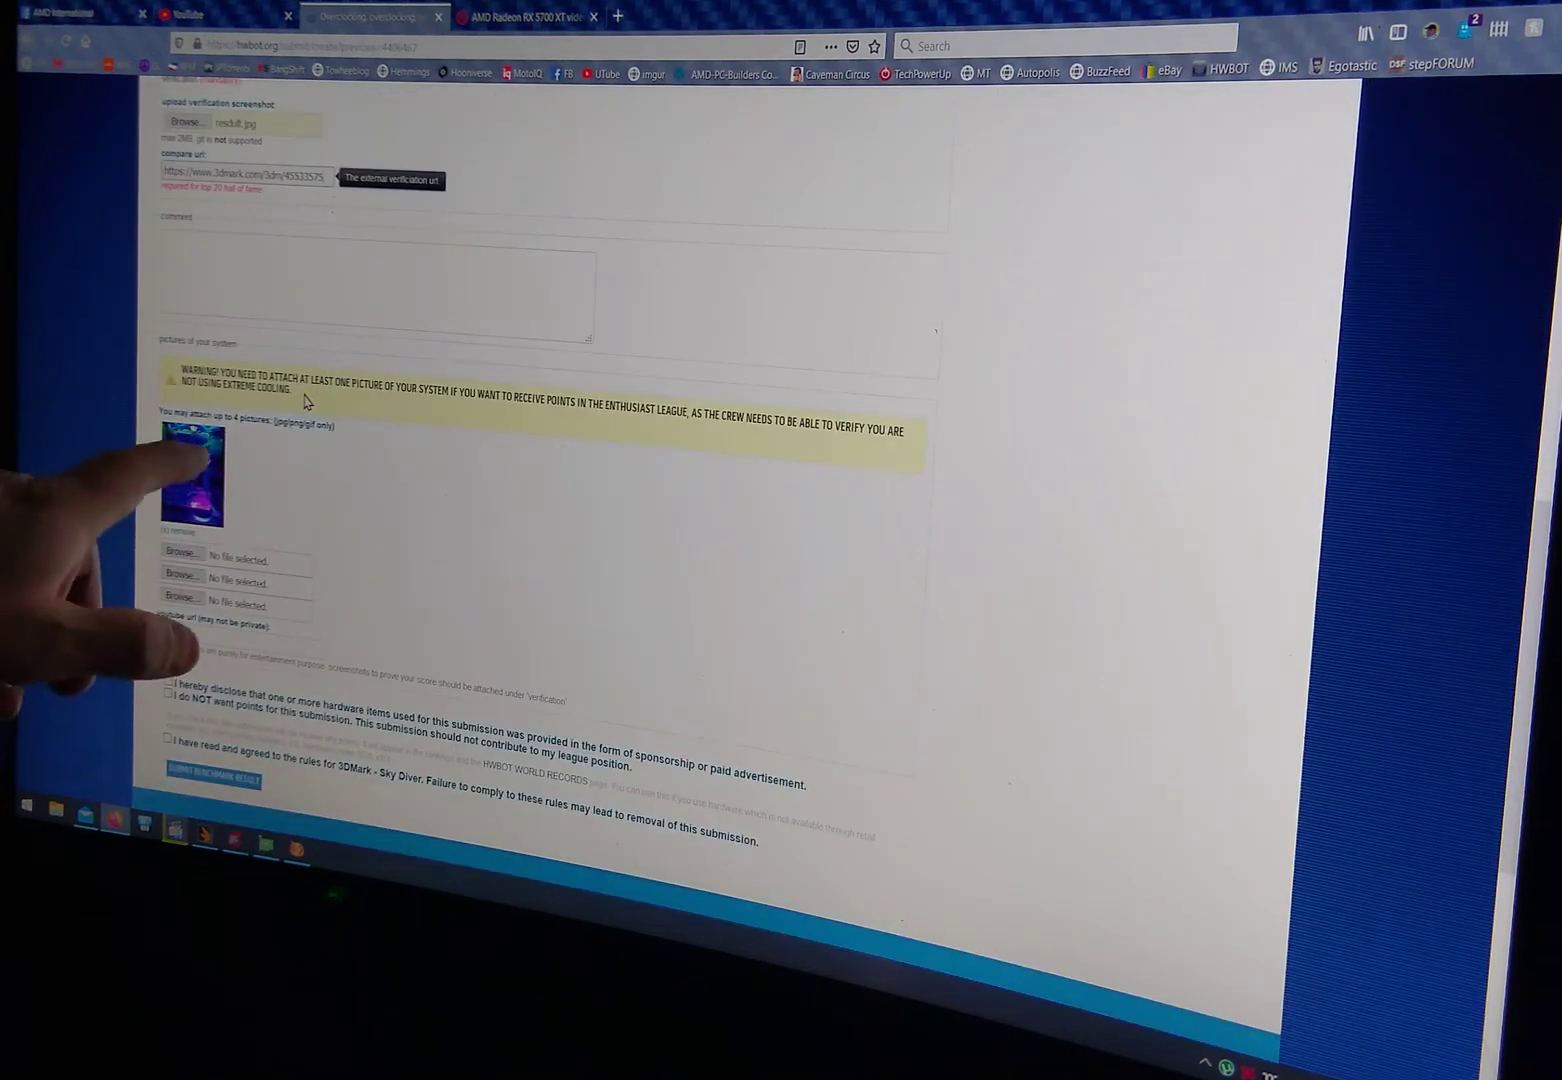